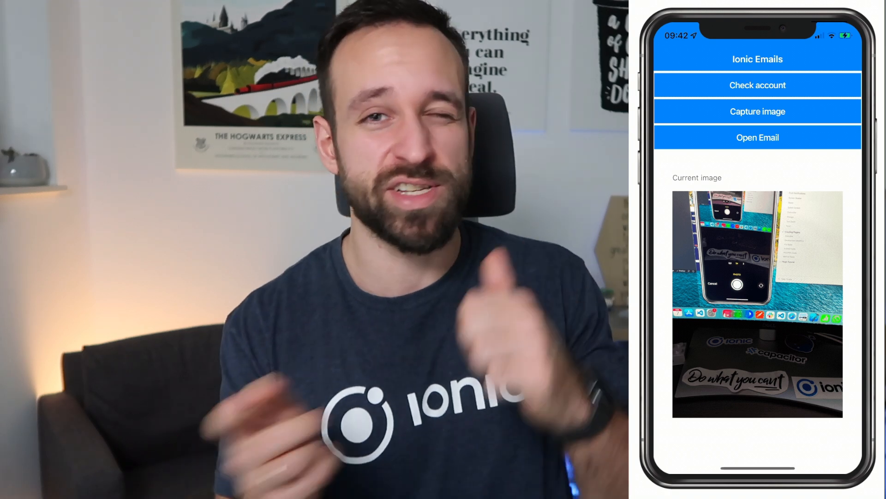
# Open the 'My Cool Image' email draft with the captured camera photo attached.
pyautogui.click(757, 136)
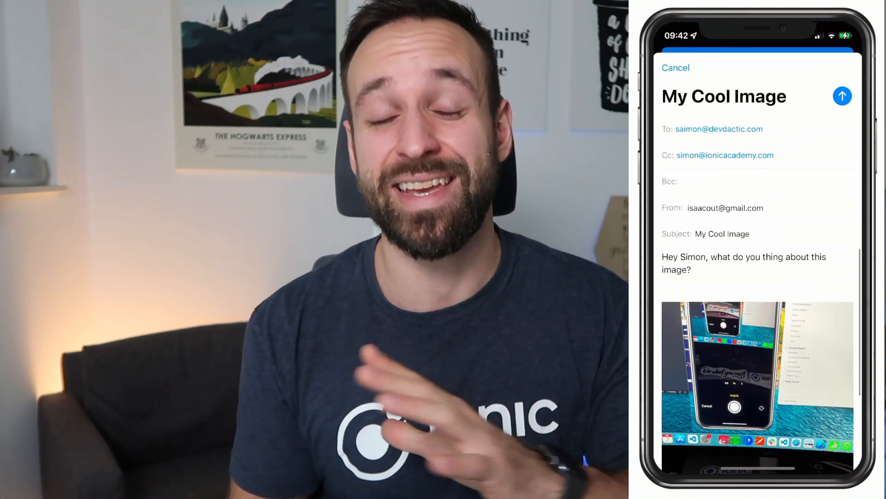
pyautogui.scroll(-3)
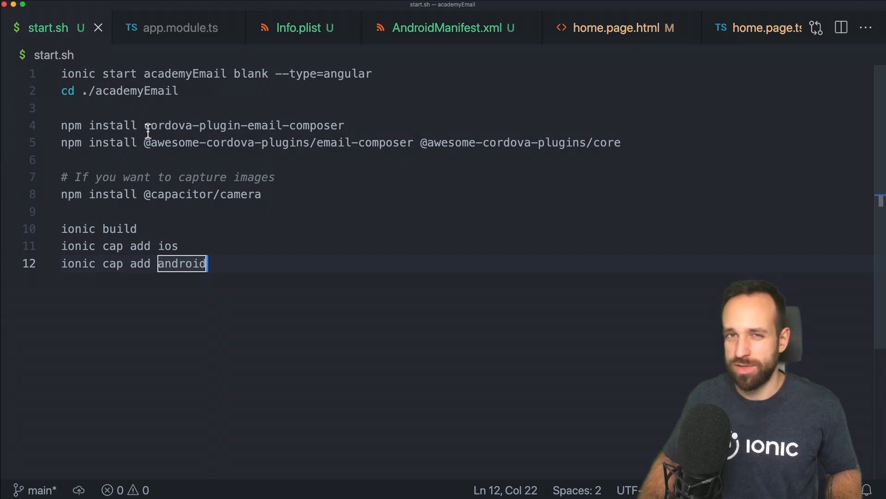
pyautogui.doubleClick(244, 125)
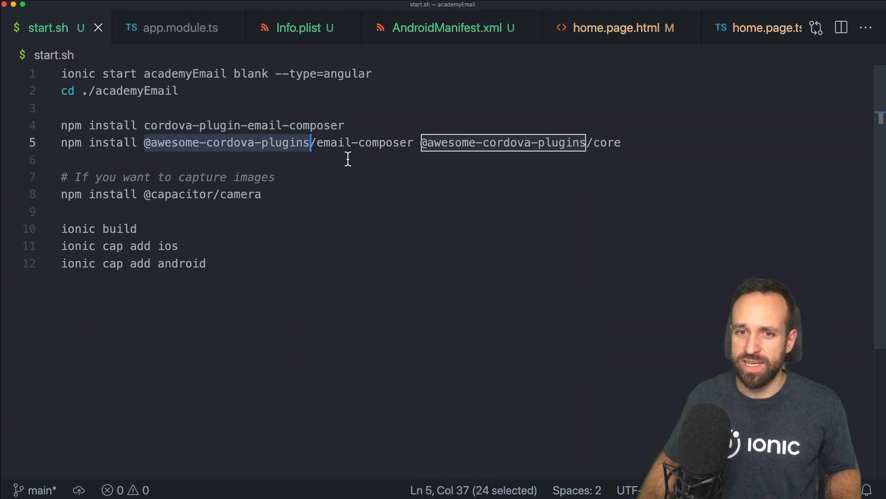
pyautogui.moveTo(178, 152)
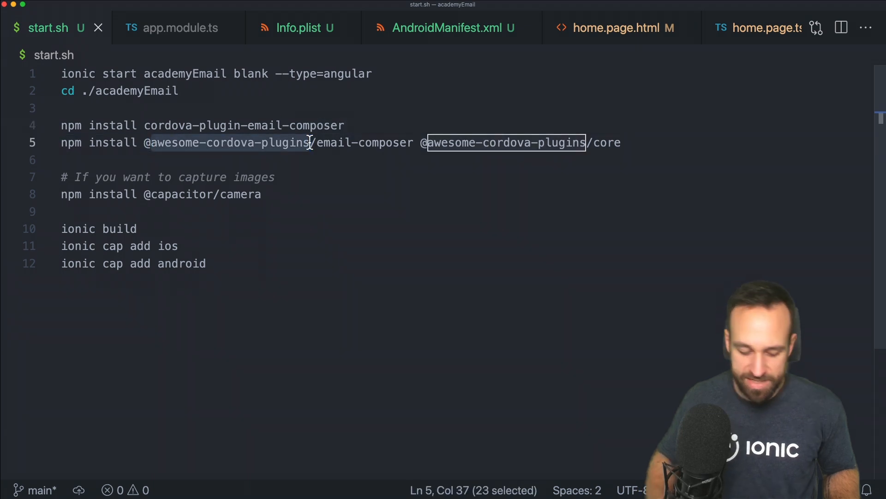
pyautogui.write('@ionic-native')
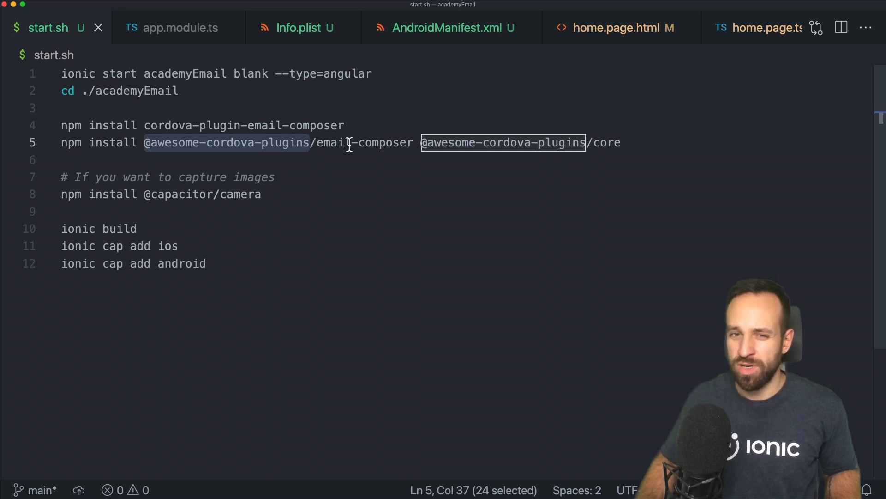
pyautogui.click(62, 161)
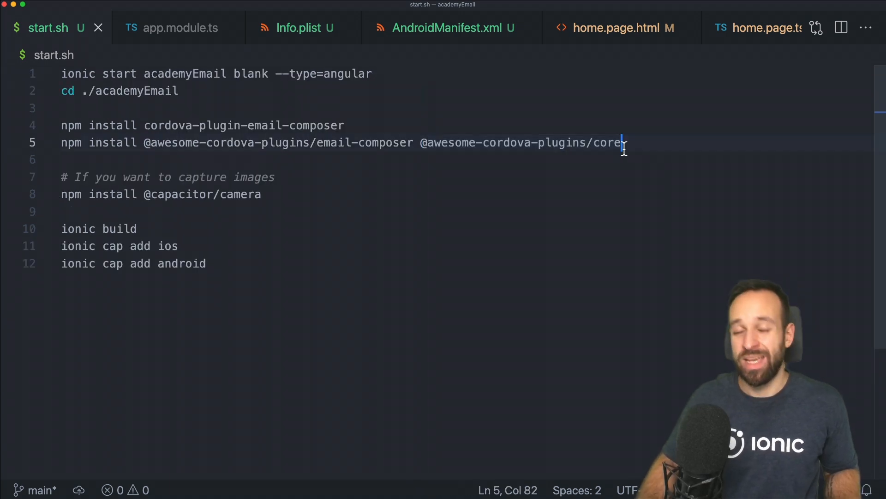
pyautogui.click(62, 211)
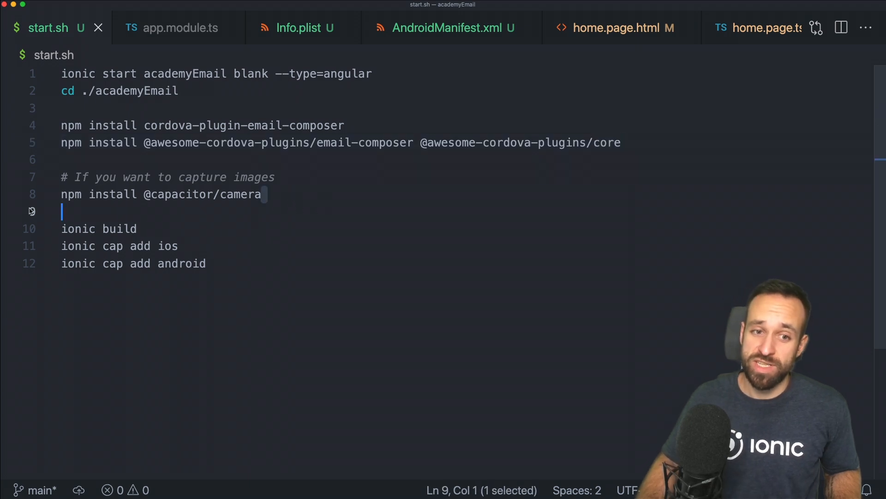
pyautogui.click(199, 193)
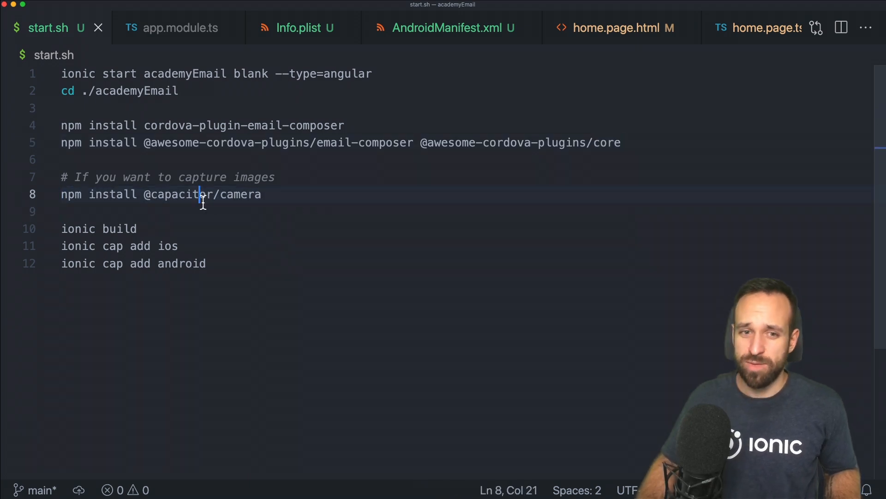
pyautogui.doubleClick(180, 194)
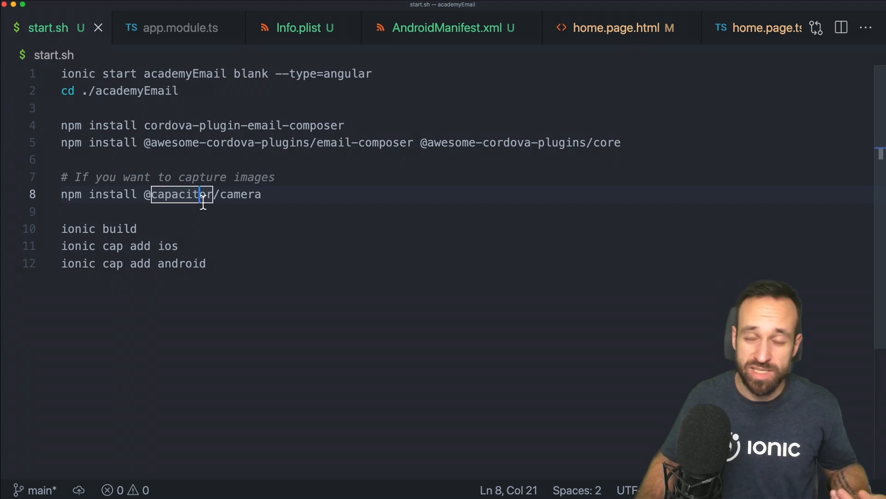
pyautogui.moveTo(224, 134)
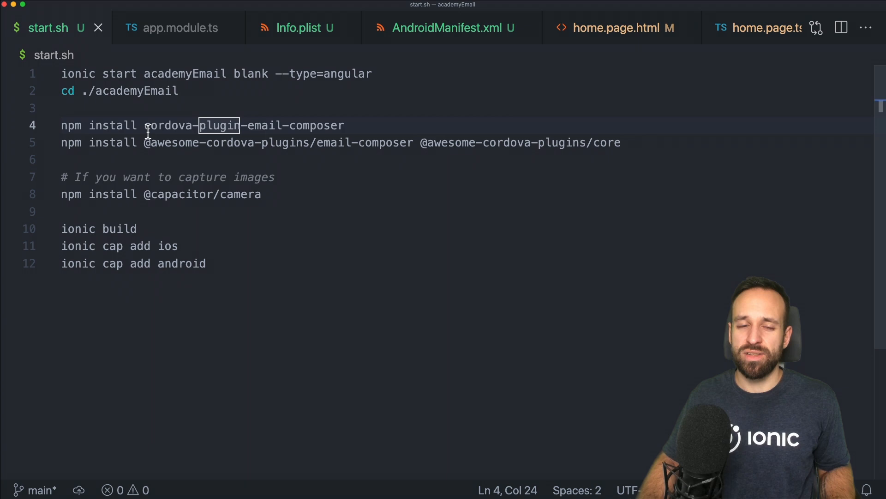
pyautogui.click(78, 211)
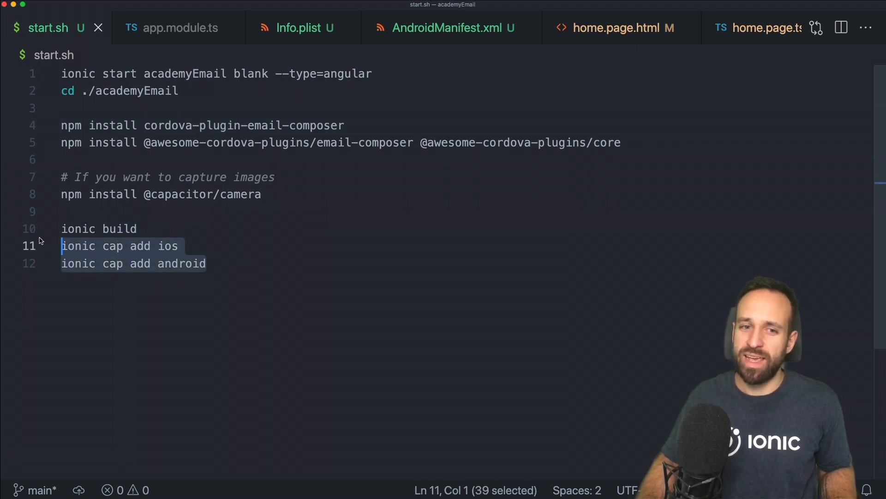
pyautogui.doubleClick(118, 228)
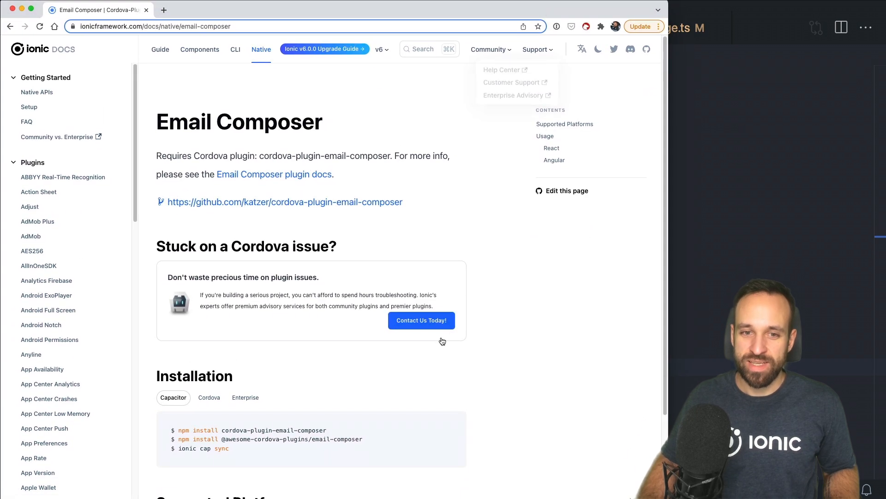
# Scroll the Email Composer docs down to Supported Platforms and the Angular usage sample.
pyautogui.scroll(-3)
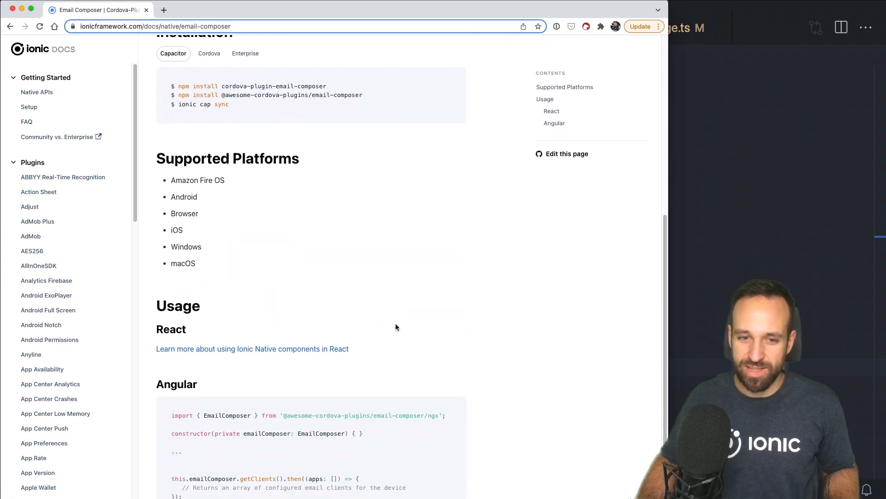
pyautogui.scroll(-3)
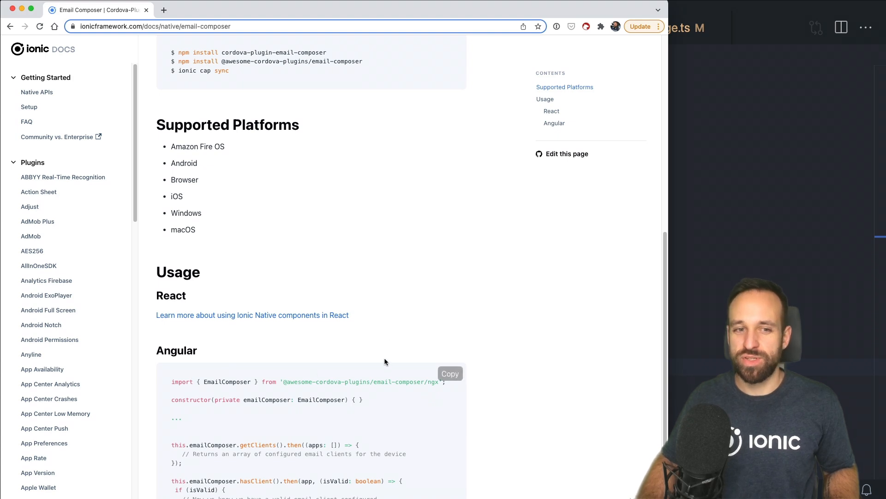
pyautogui.moveTo(343, 140)
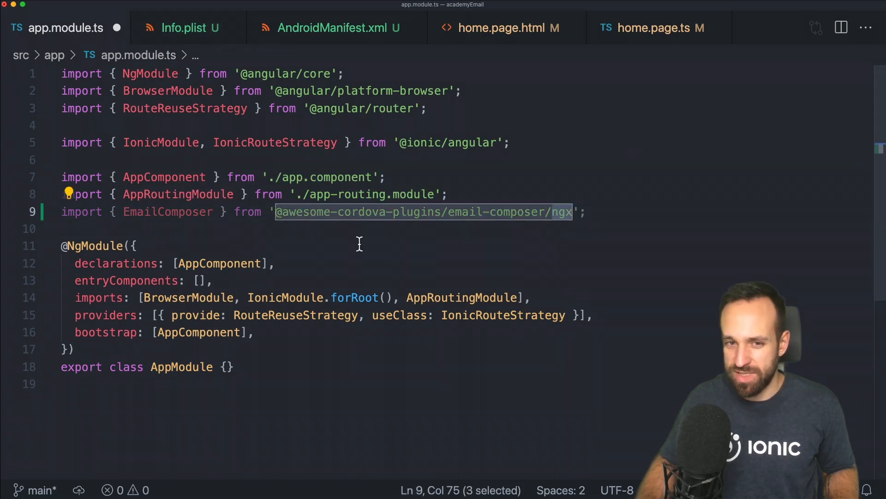
# Copy the EmailComposer name into app.module.ts providers and close the module file.
pyautogui.click(162, 212)
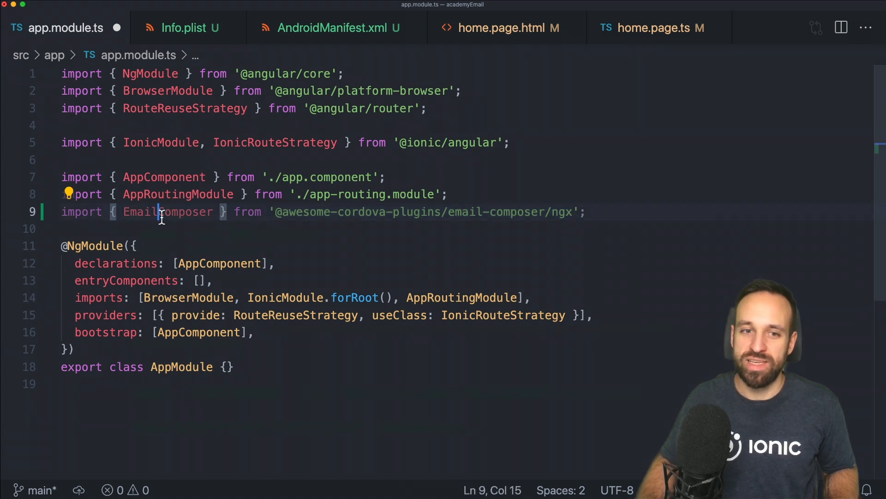
pyautogui.doubleClick(168, 212)
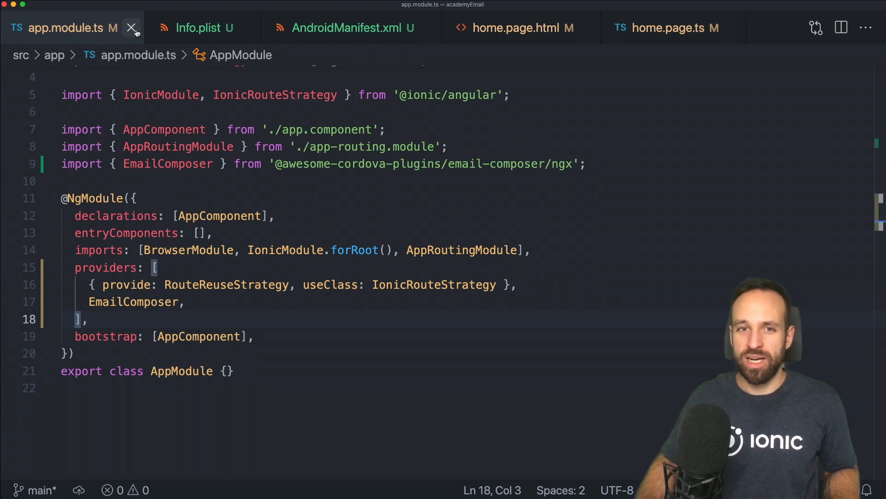
pyautogui.click(132, 27)
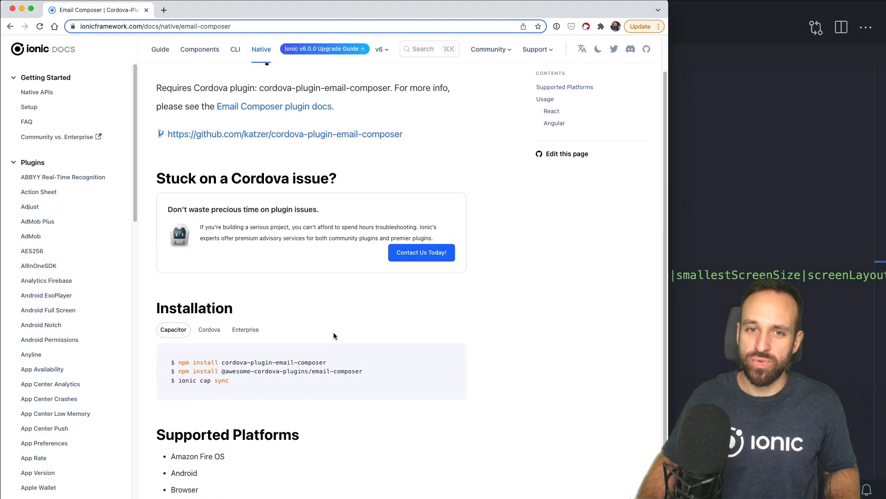
# Go from the Email Composer docs to the plugin's GitHub repository and open plugin.xml.
pyautogui.click(285, 134)
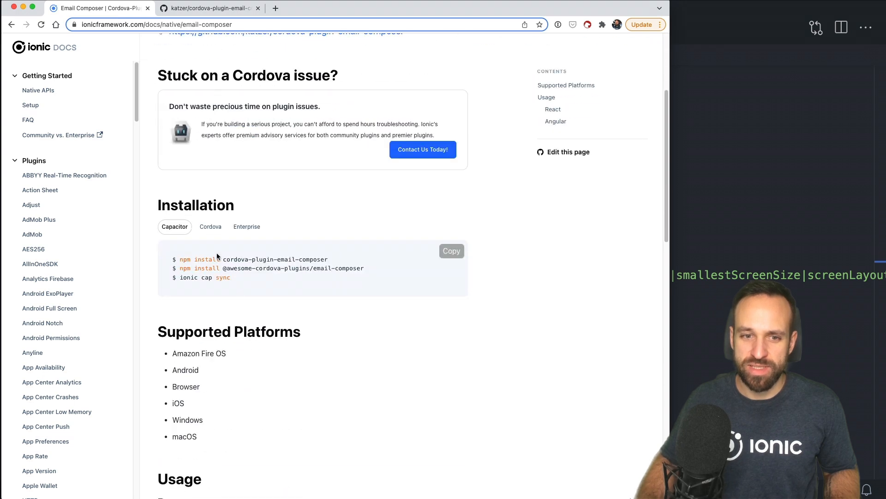
pyautogui.scroll(-3)
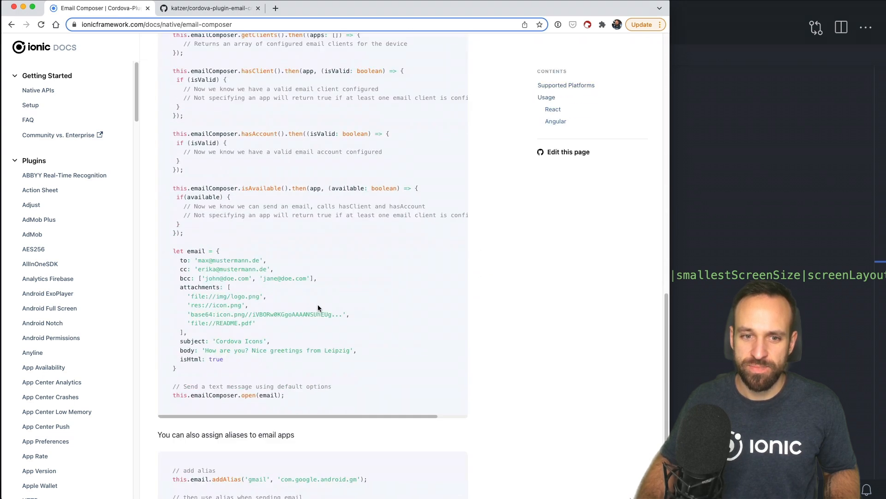
pyautogui.click(206, 8)
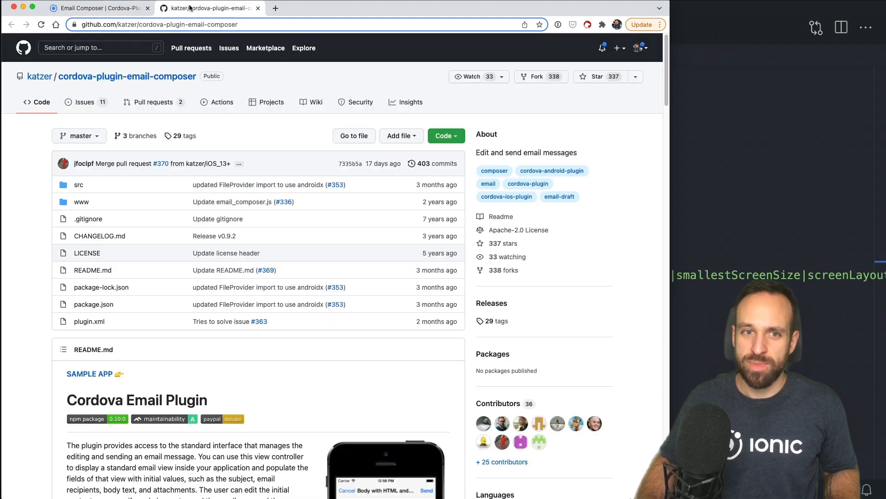
pyautogui.moveTo(131, 345)
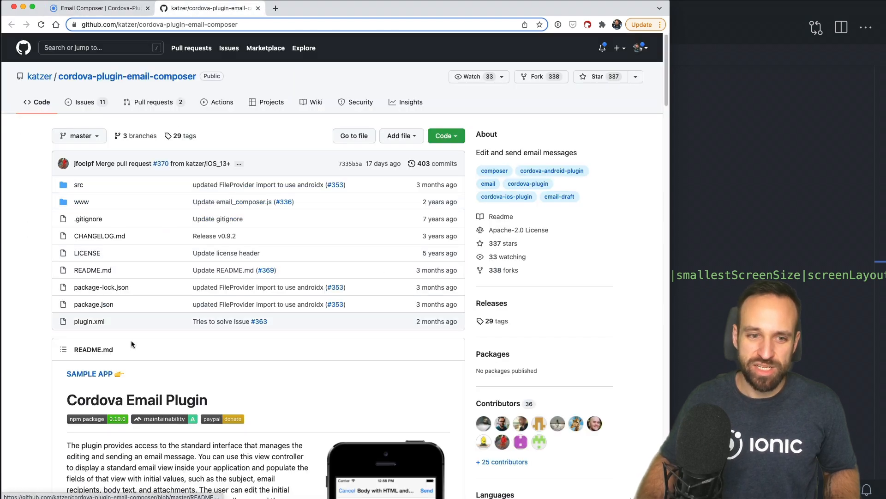
pyautogui.click(88, 321)
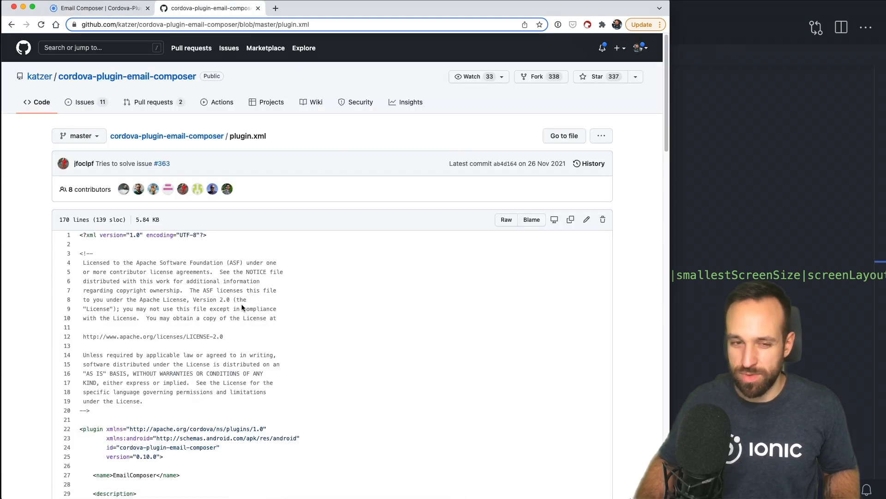
# Highlight the LSApplicationQueriesSchemes entry in plugin.xml's iOS platform block.
pyautogui.scroll(-3)
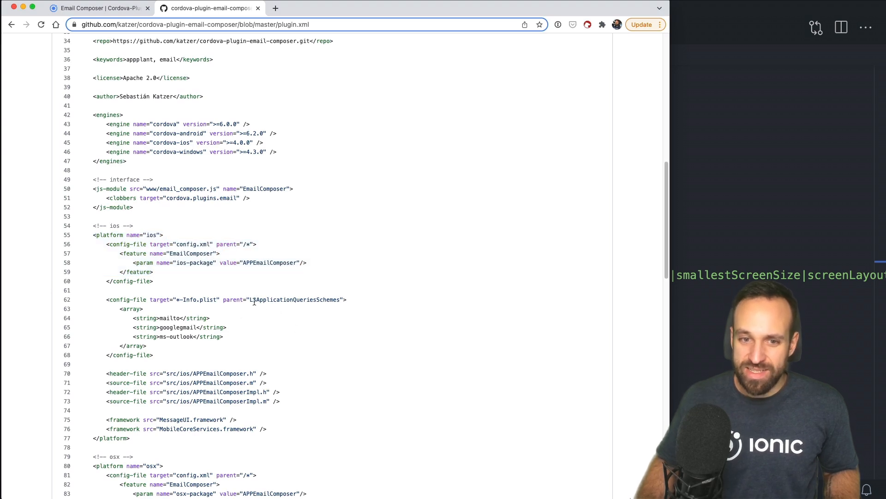
pyautogui.doubleClick(294, 300)
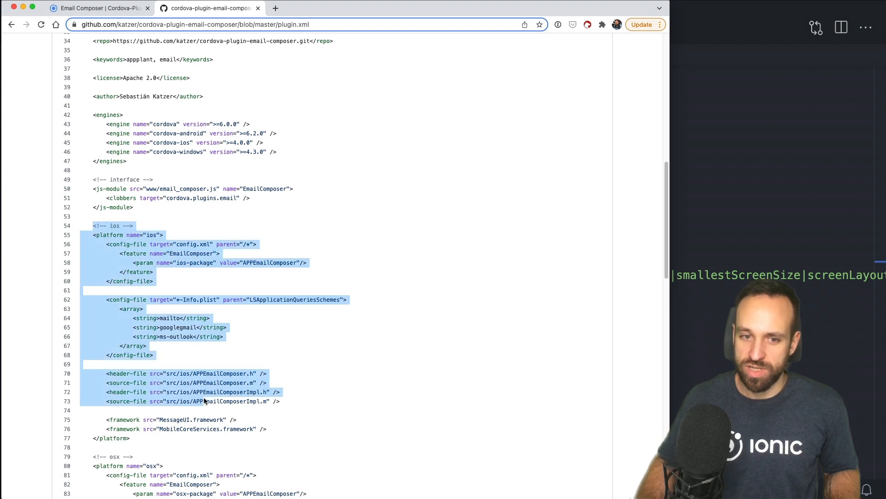
pyautogui.click(282, 300)
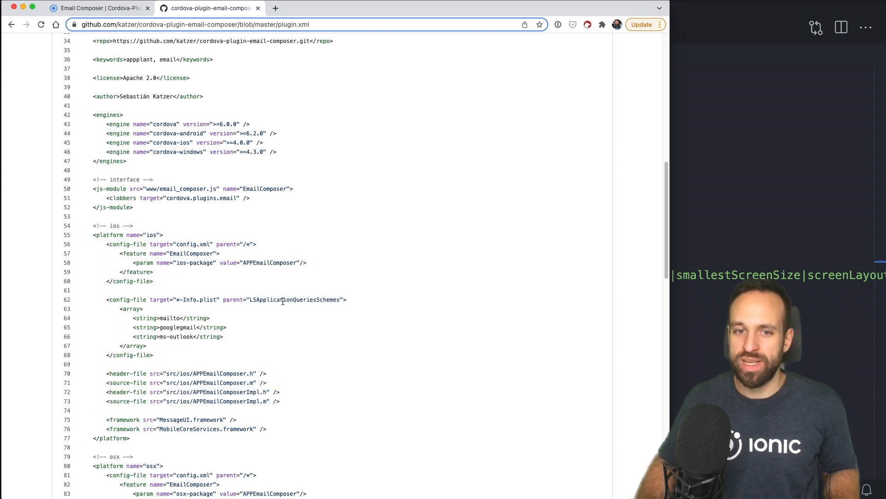
pyautogui.doubleClick(296, 300)
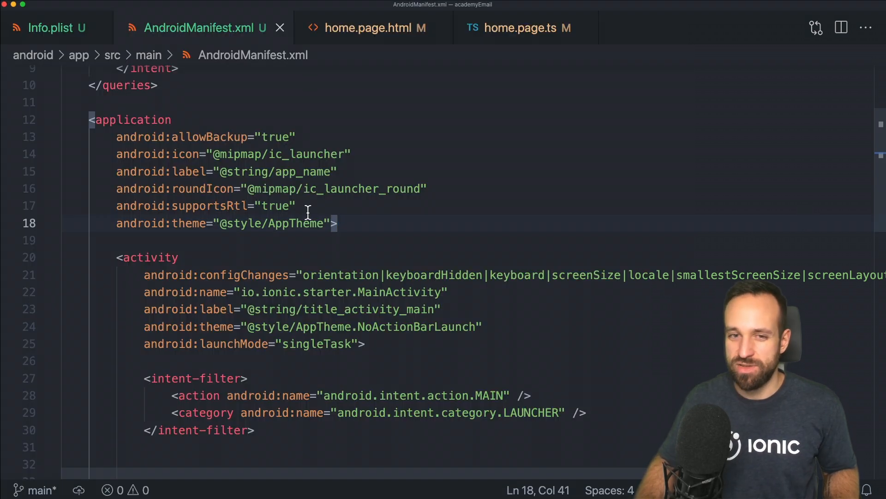
pyautogui.moveTo(51, 27)
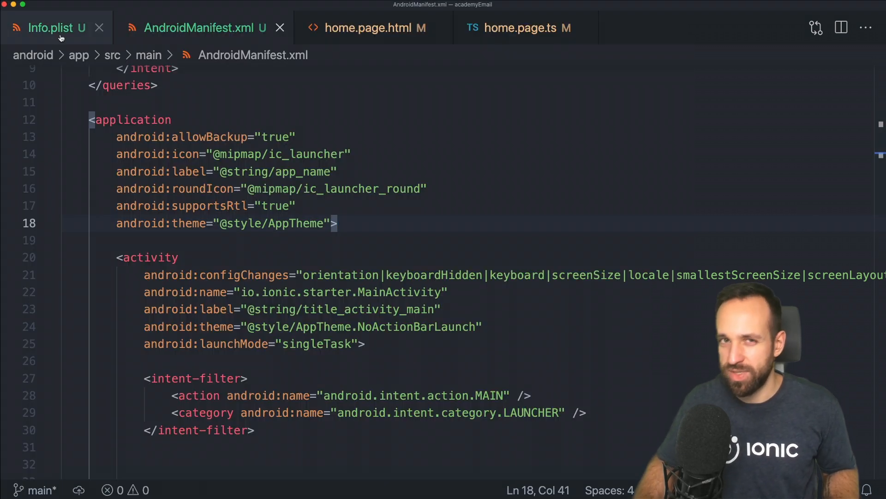
# Open Info.plist and add a blank line above the mailto query-schemes entry.
pyautogui.doubleClick(361, 188)
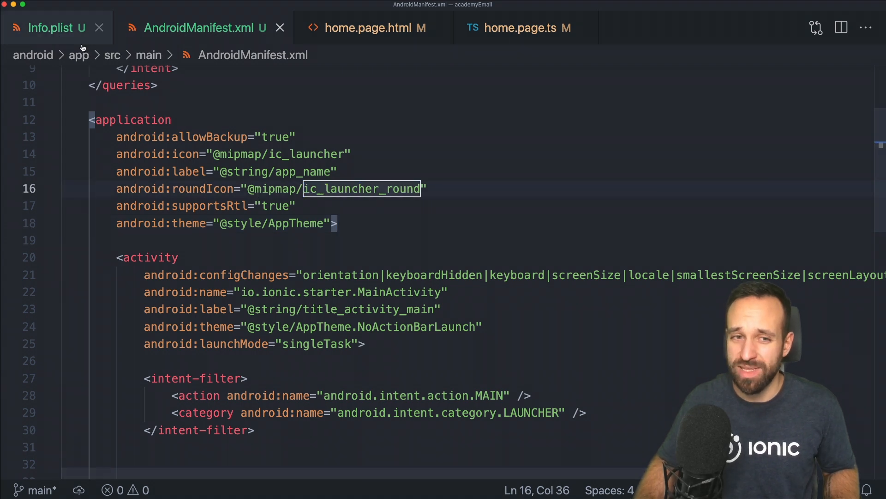
pyautogui.click(50, 28)
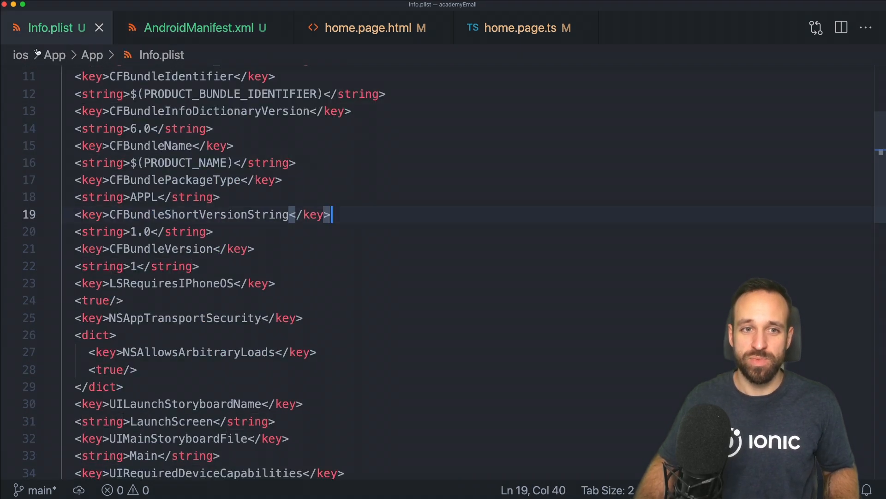
pyautogui.click(840, 28)
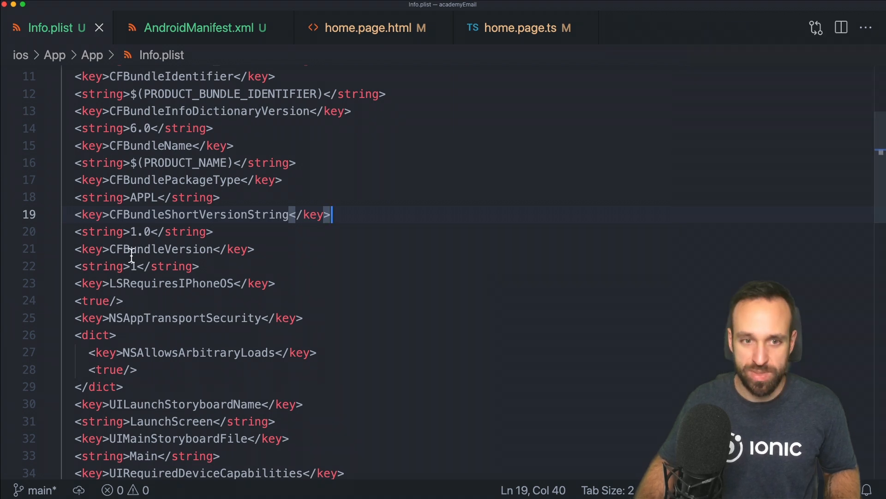
pyautogui.scroll(-3)
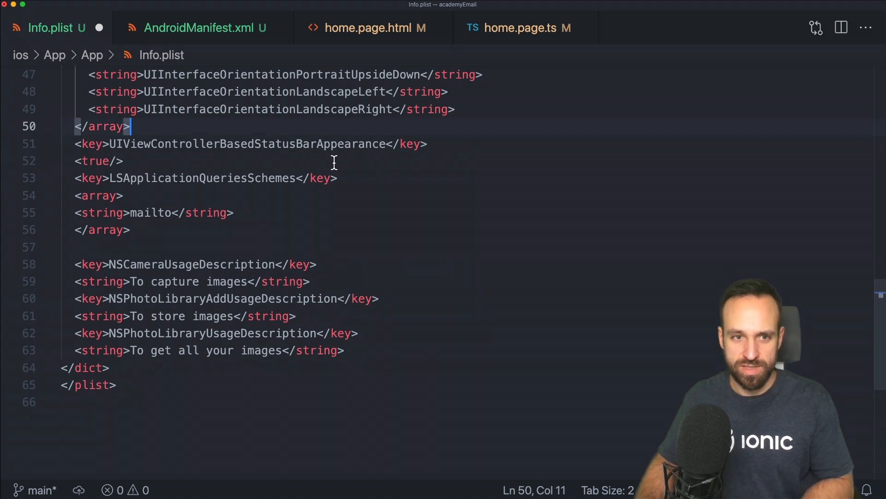
pyautogui.press('Enter')
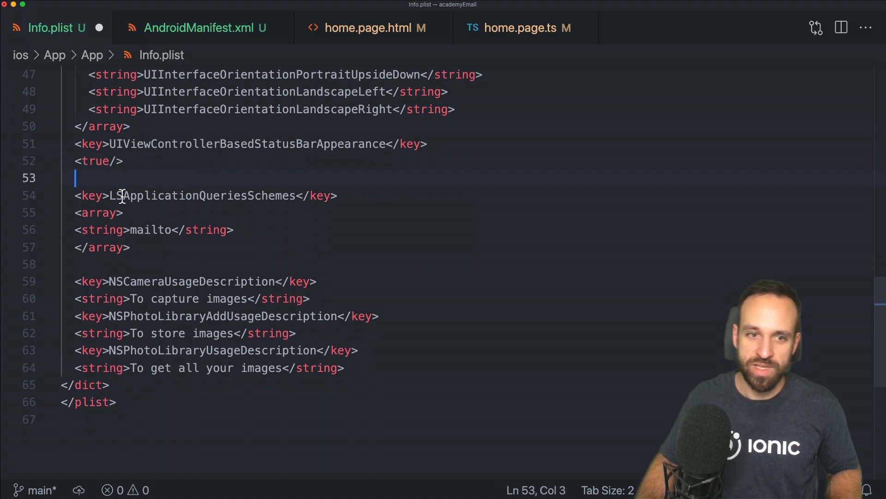
pyautogui.doubleClick(201, 194)
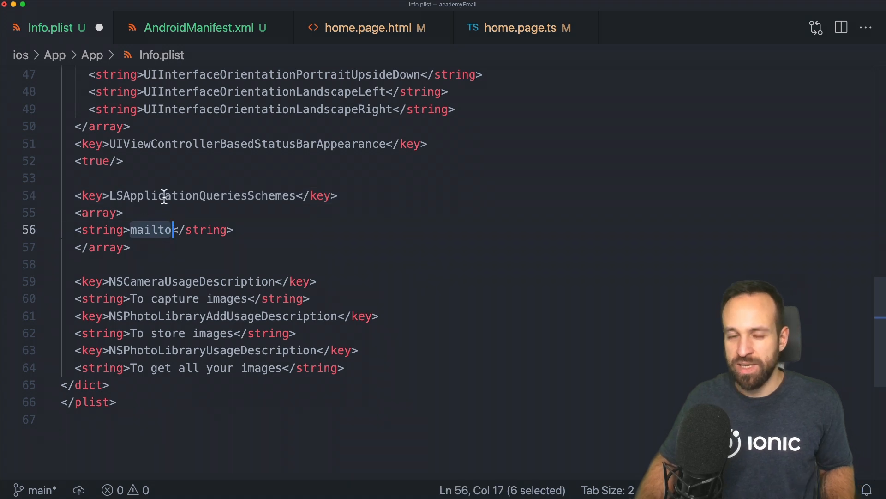
pyautogui.moveTo(364, 373)
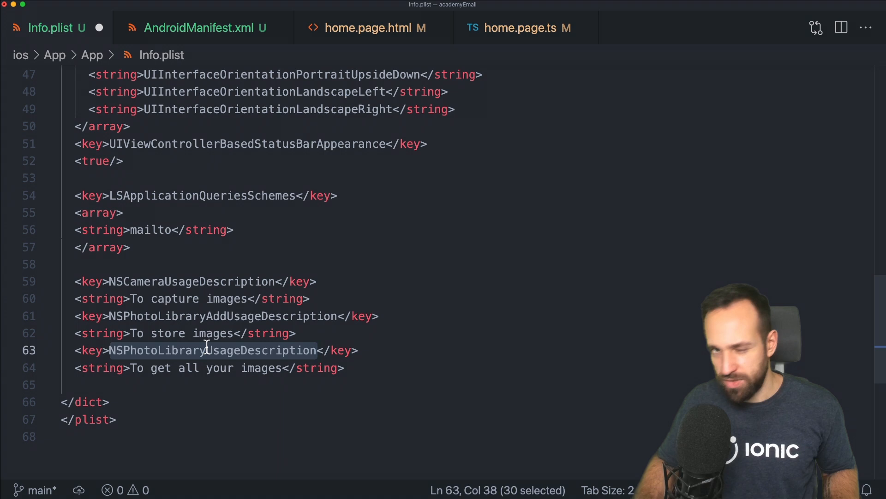
pyautogui.moveTo(122, 380)
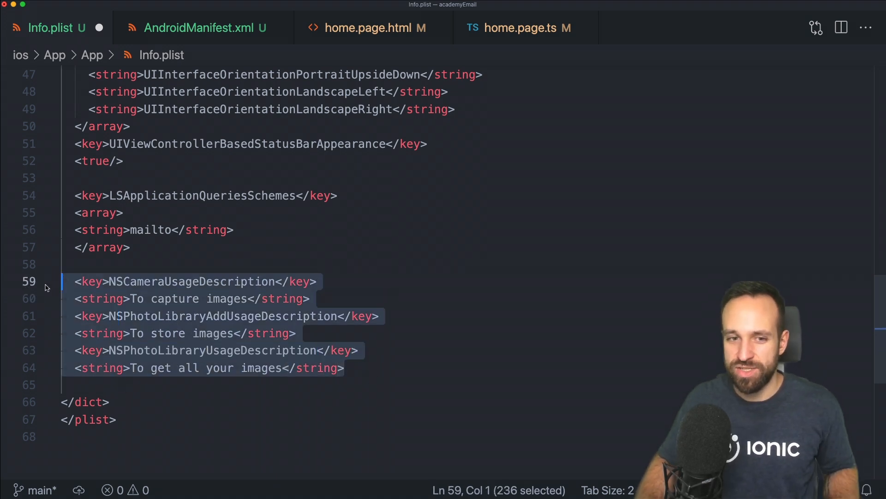
pyautogui.moveTo(260, 308)
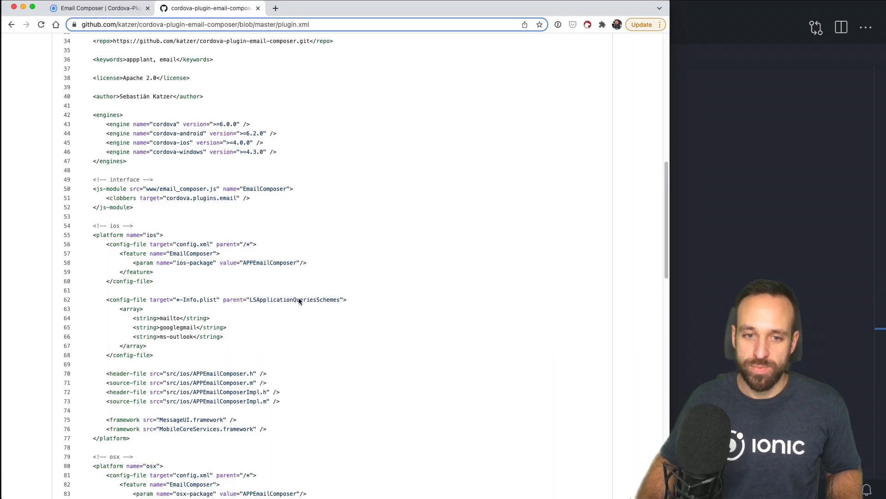
# Scroll plugin.xml past the iOS block to the Android SENDTO mailto intent query.
pyautogui.scroll(-3)
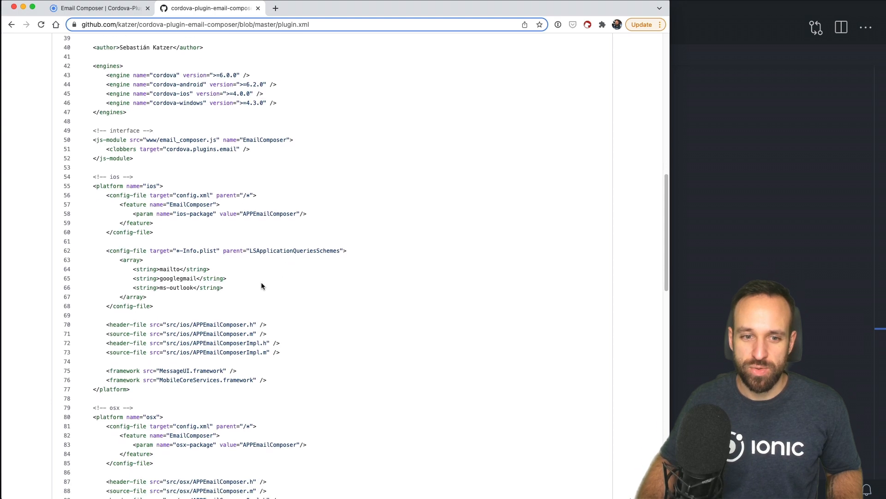
pyautogui.scroll(-3)
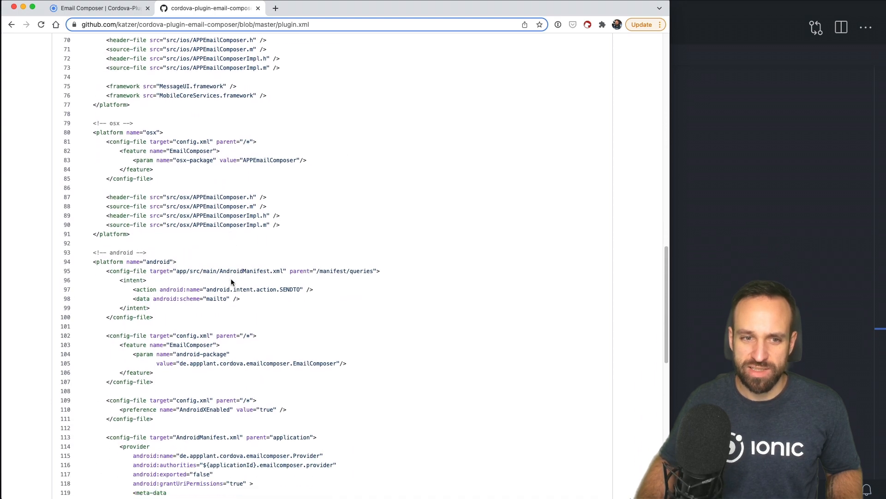
pyautogui.scroll(-3)
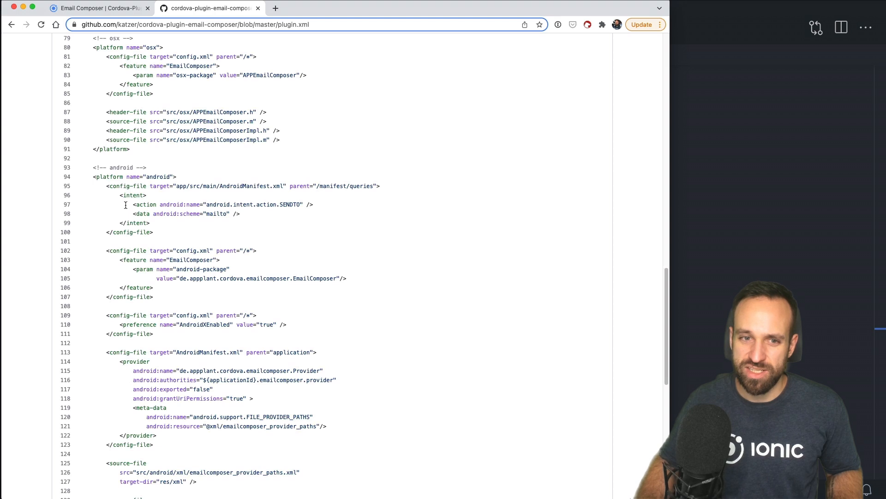
pyautogui.moveTo(212, 224)
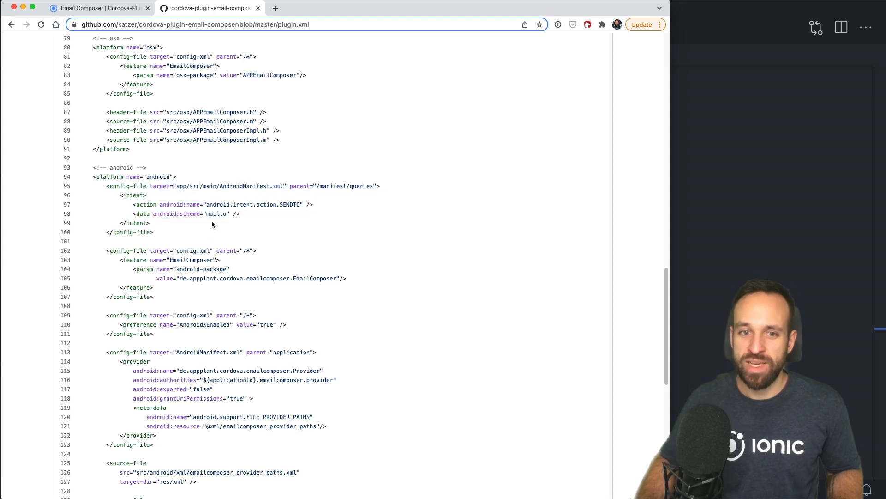
pyautogui.moveTo(292, 202)
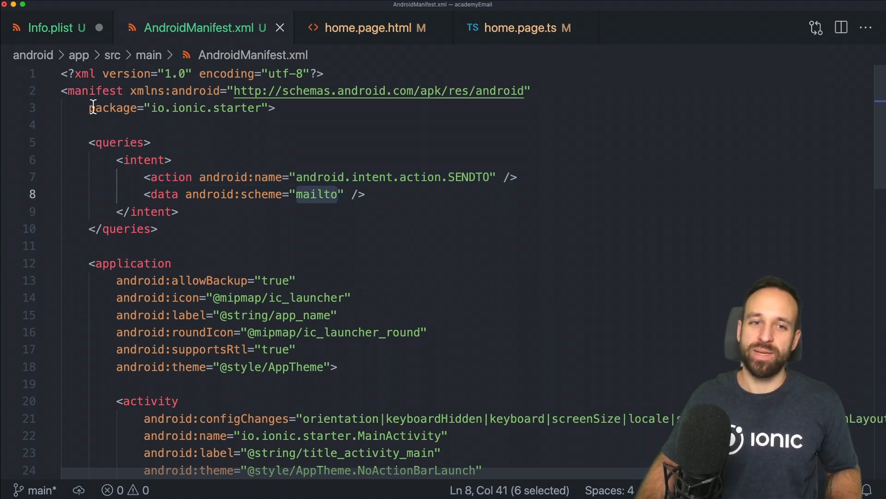
# Insert a <queries> block with the SENDTO action and mailto scheme into AndroidManifest.xml.
pyautogui.scroll(-3)
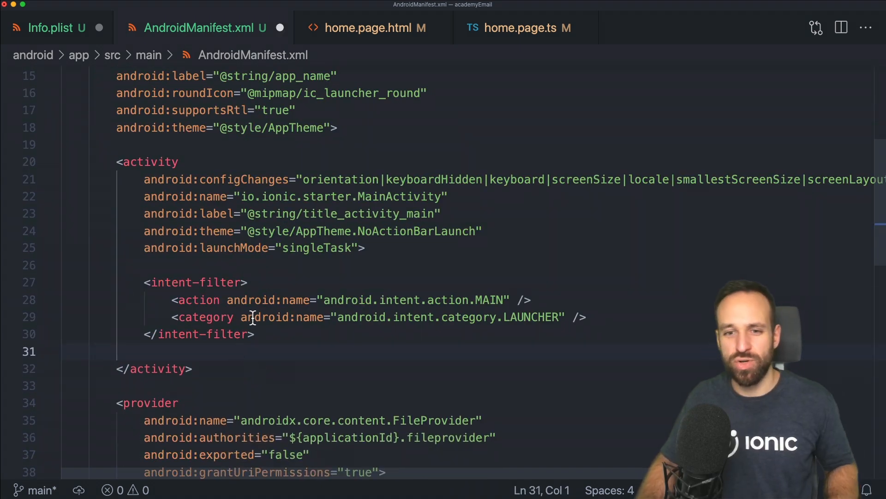
pyautogui.scroll(3)
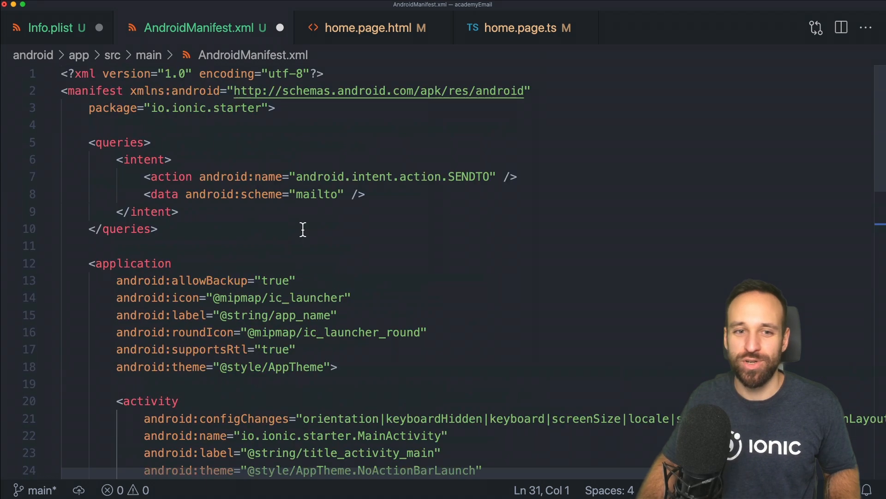
pyautogui.click(159, 228)
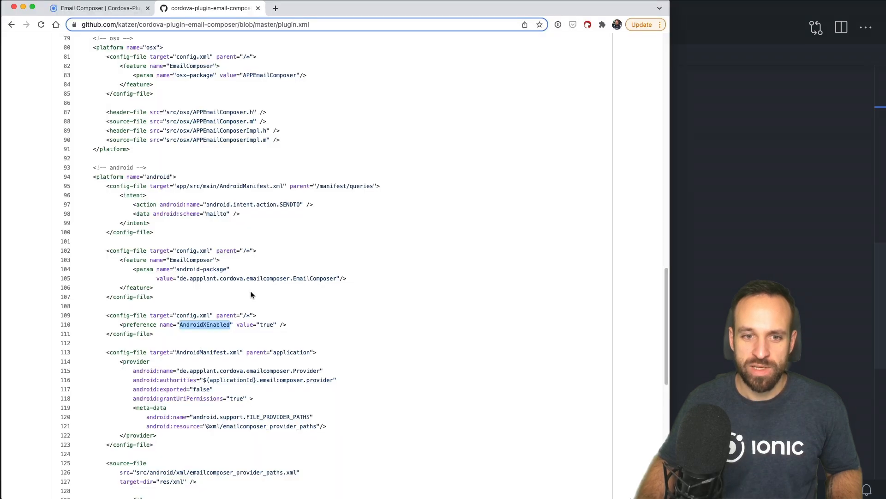
pyautogui.scroll(-3)
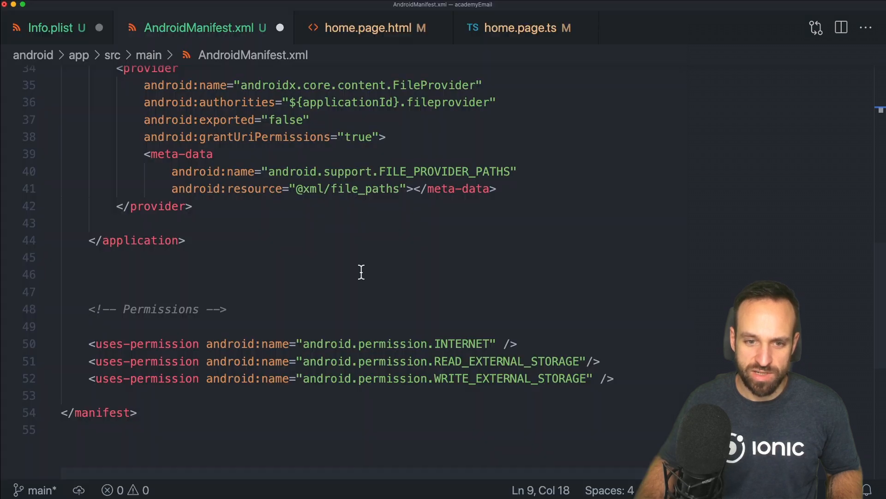
pyautogui.moveTo(217, 262)
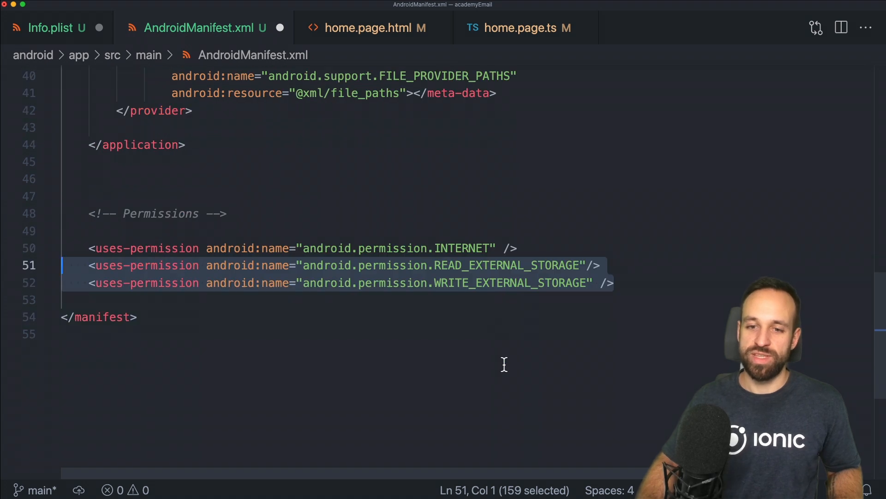
pyautogui.moveTo(127, 92)
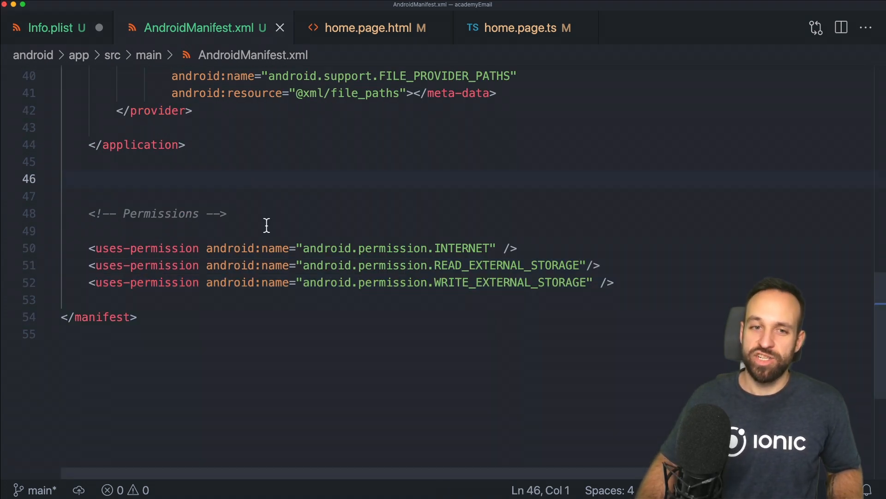
# Check the manifest's storage permission lines, then close AndroidManifest.xml.
pyautogui.scroll(3)
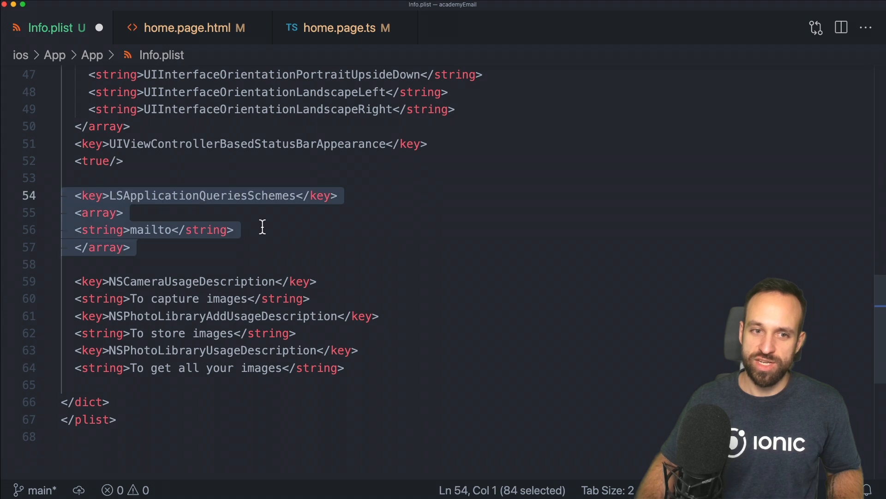
pyautogui.click(427, 367)
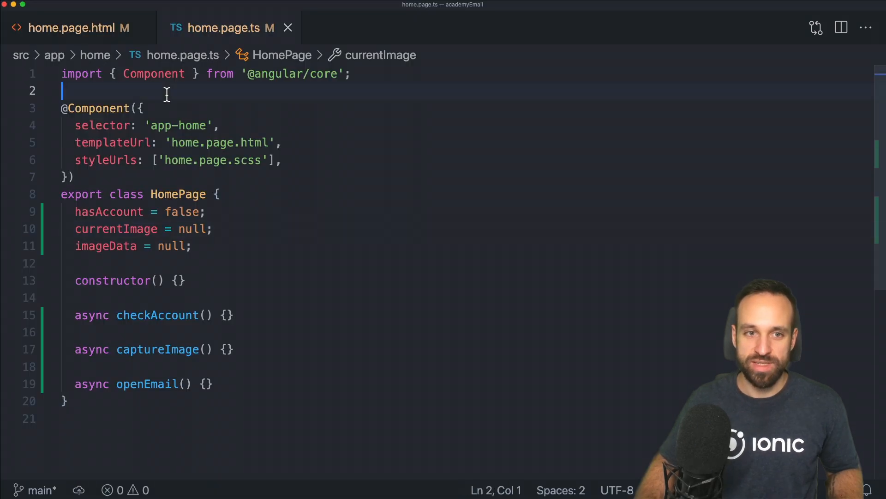
pyautogui.write("import { EmailComposer } from '@awesome-cordova-plugins/email-composer/ngx';")
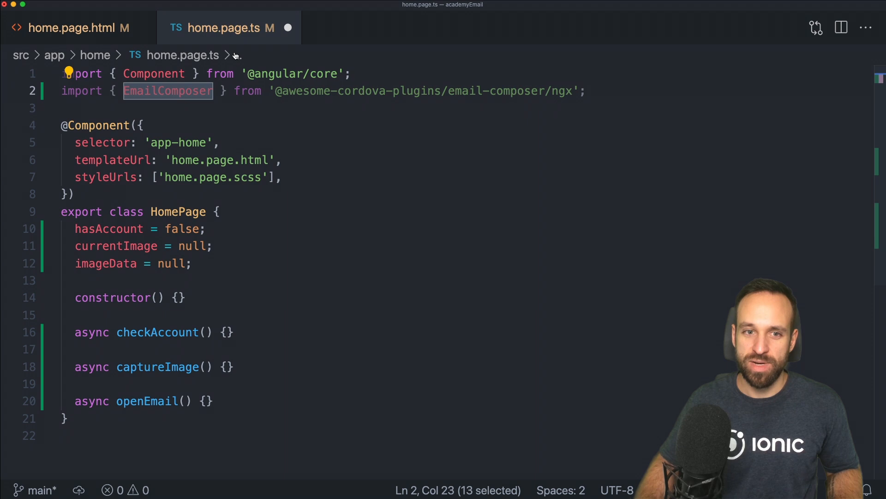
pyautogui.write('private emai')
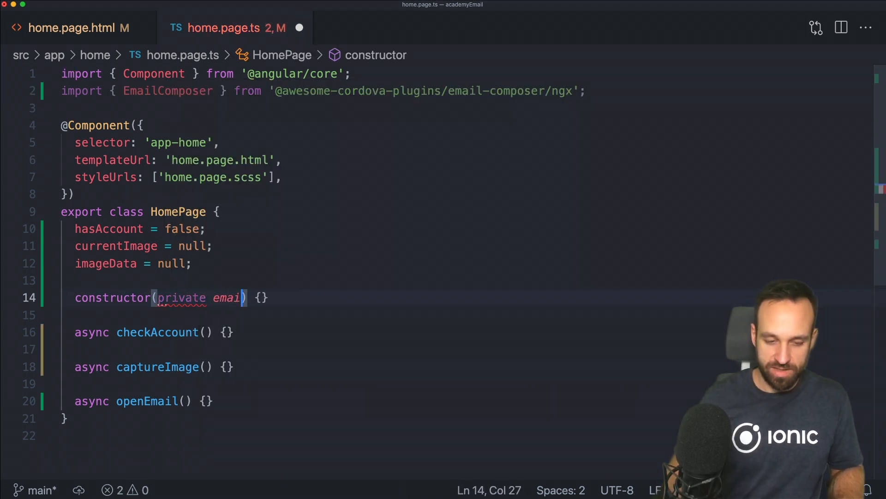
pyautogui.write('Composer: EmailComposer')
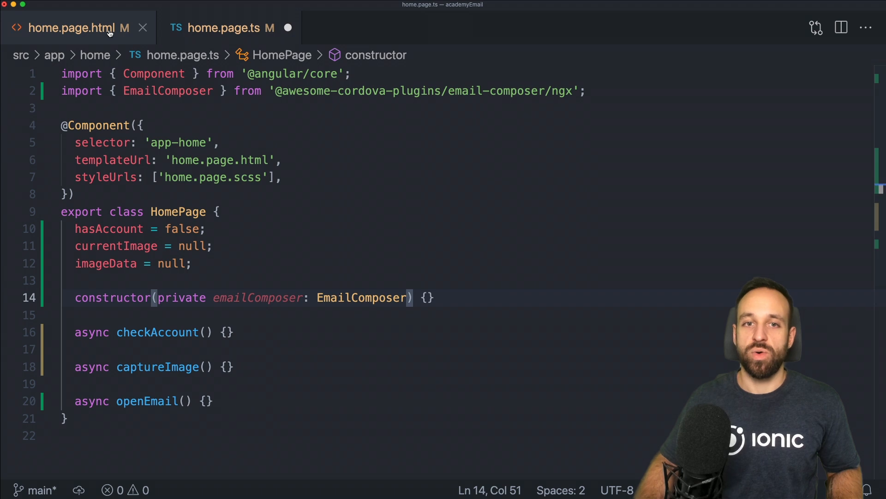
# Locate the Open Email button in home.page.html, checking back in home.page.ts.
pyautogui.click(73, 27)
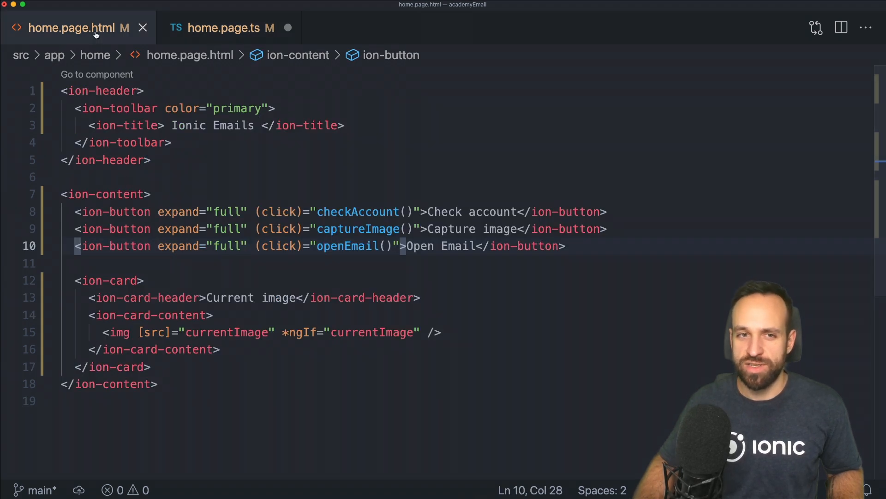
pyautogui.moveTo(71, 211)
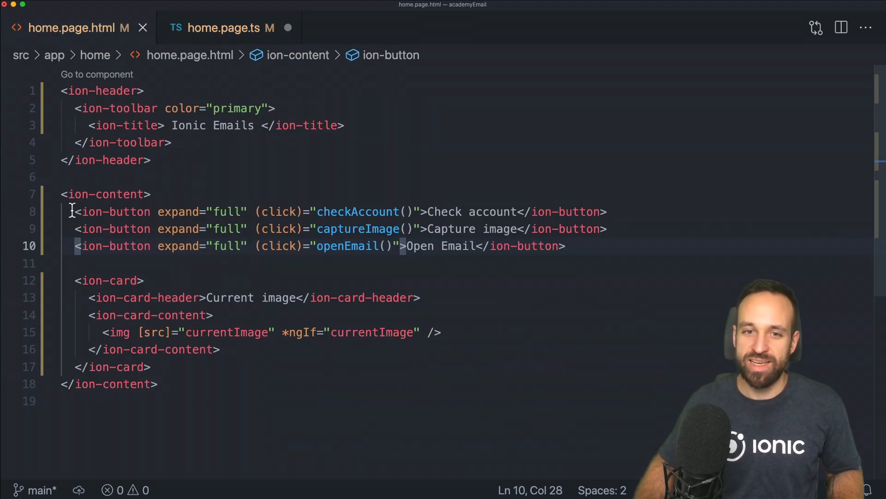
pyautogui.click(340, 212)
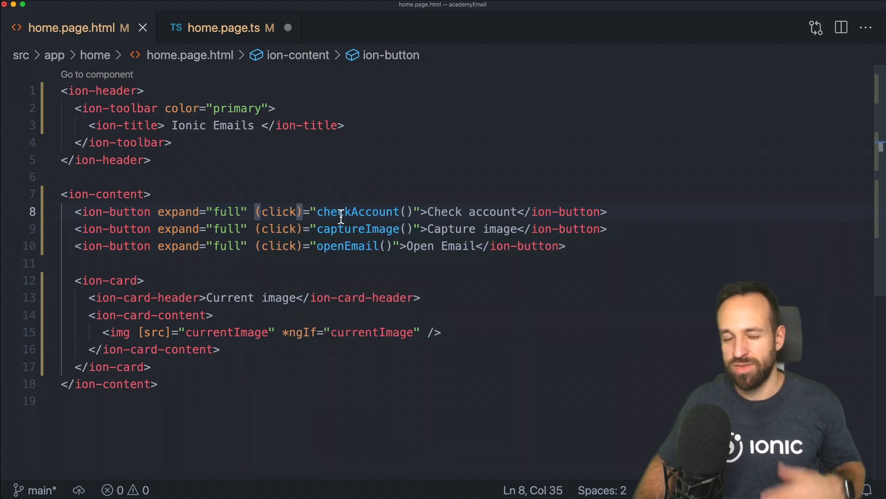
pyautogui.doubleClick(358, 211)
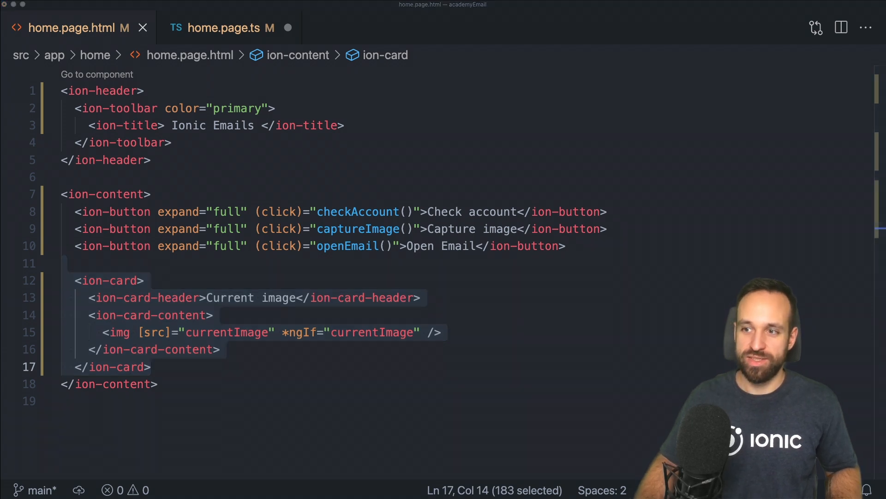
pyautogui.moveTo(243, 211)
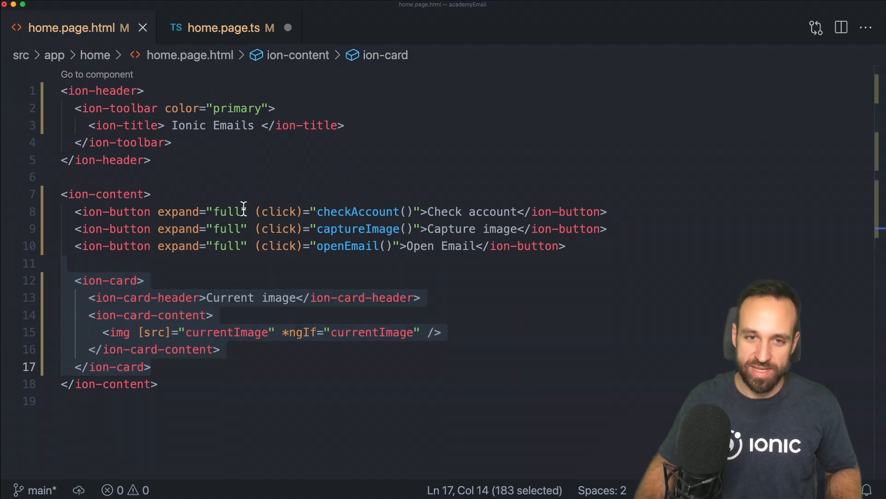
pyautogui.click(224, 27)
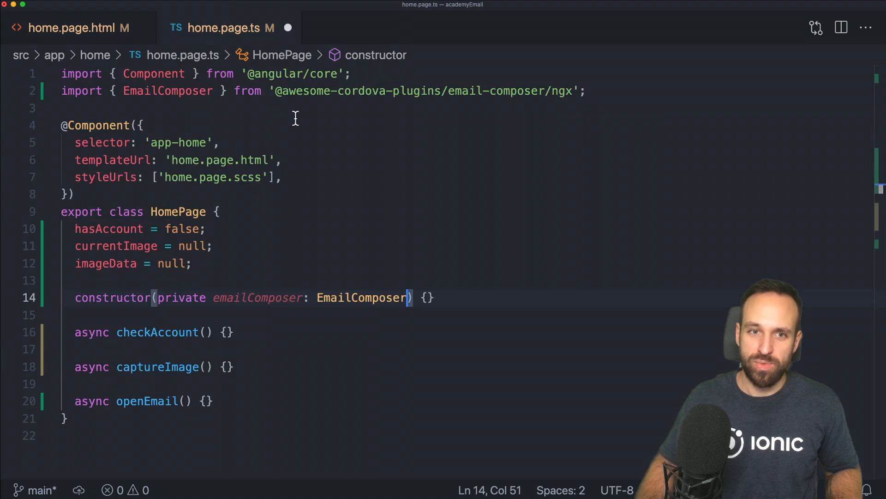
pyautogui.click(226, 332)
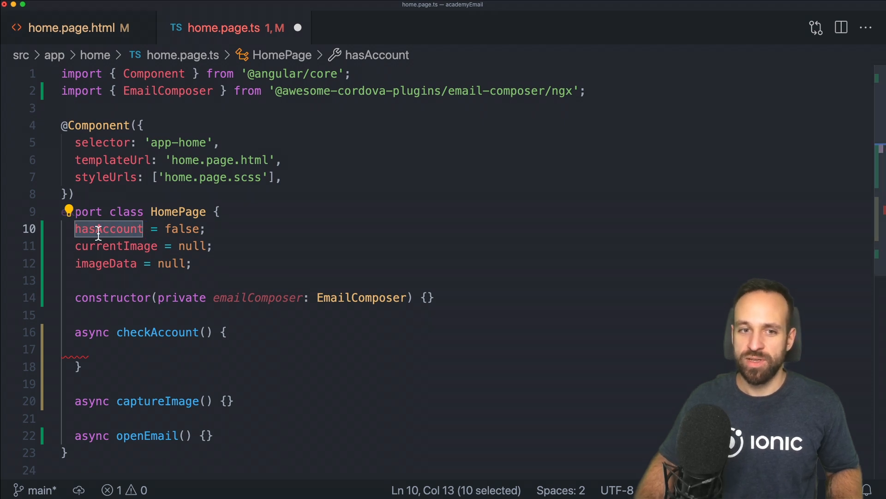
# Add *ngIf="hasAccount" to the Open Email ion-button tag.
pyautogui.click(78, 27)
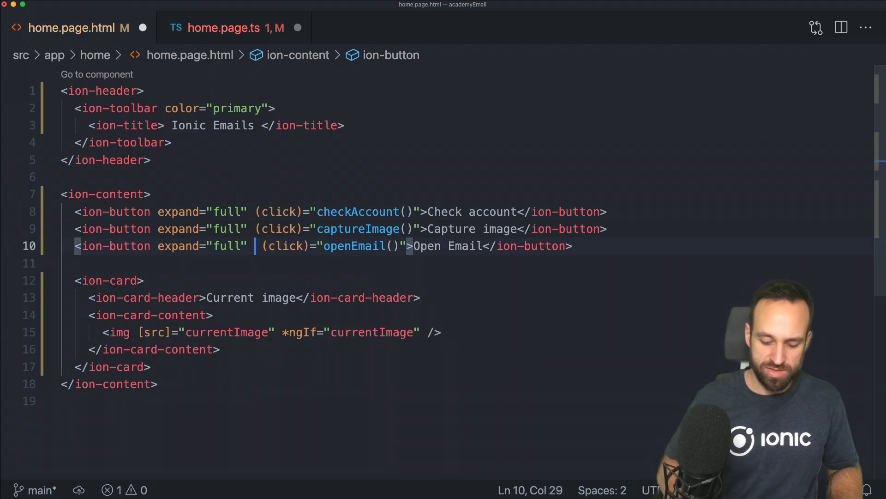
pyautogui.write('*ngIf="hasAccount"')
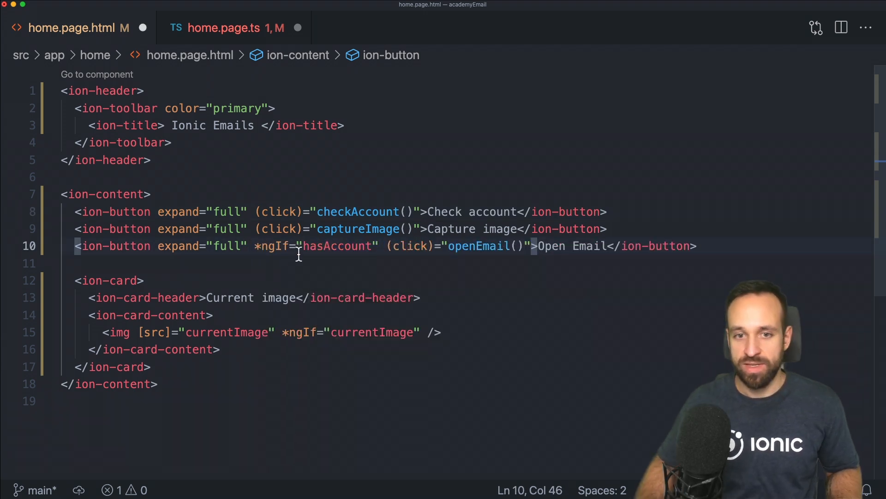
pyautogui.moveTo(355, 254)
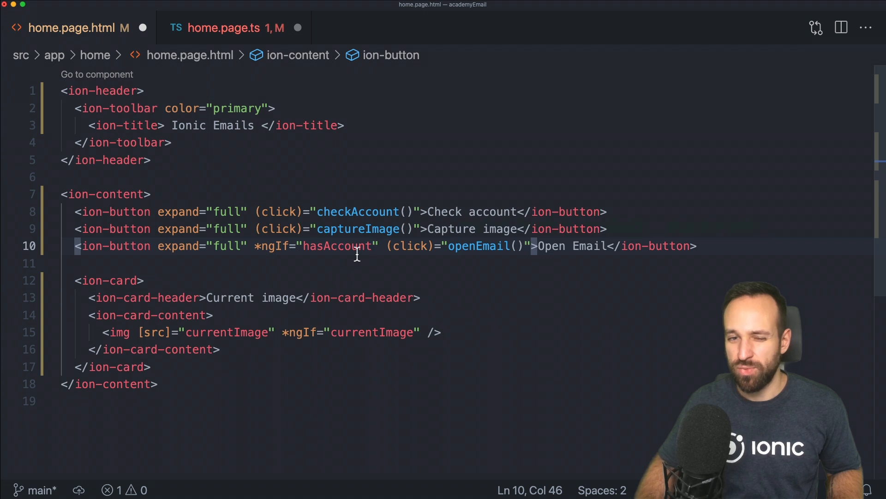
pyautogui.click(222, 28)
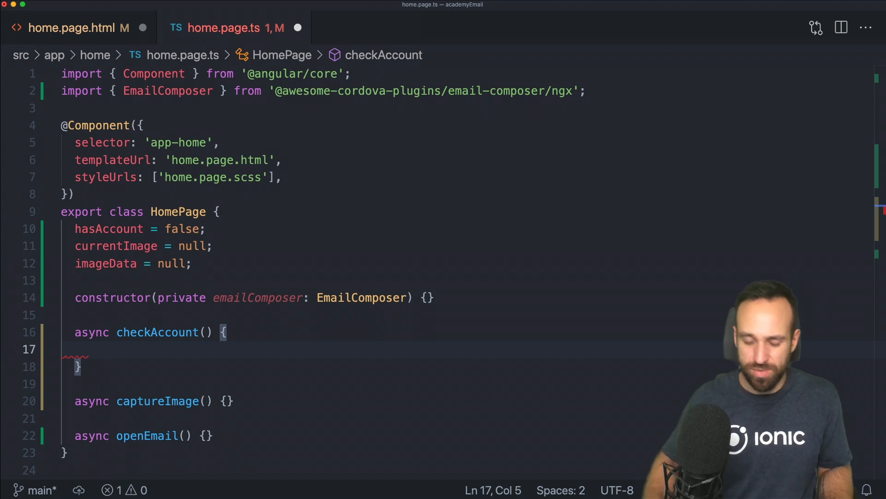
# In checkAccount, assign await this.emailComposer.hasAccount() to this.hasAccount.
pyautogui.write('this.hasAccount =')
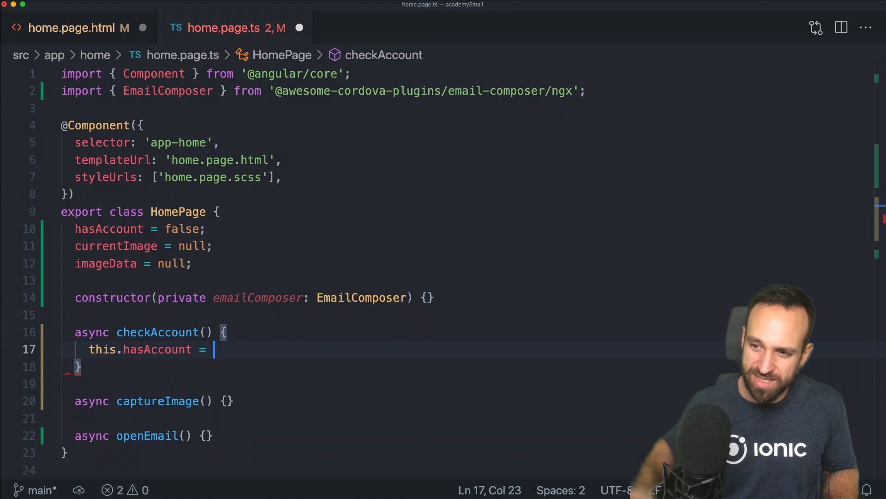
pyautogui.write('await')
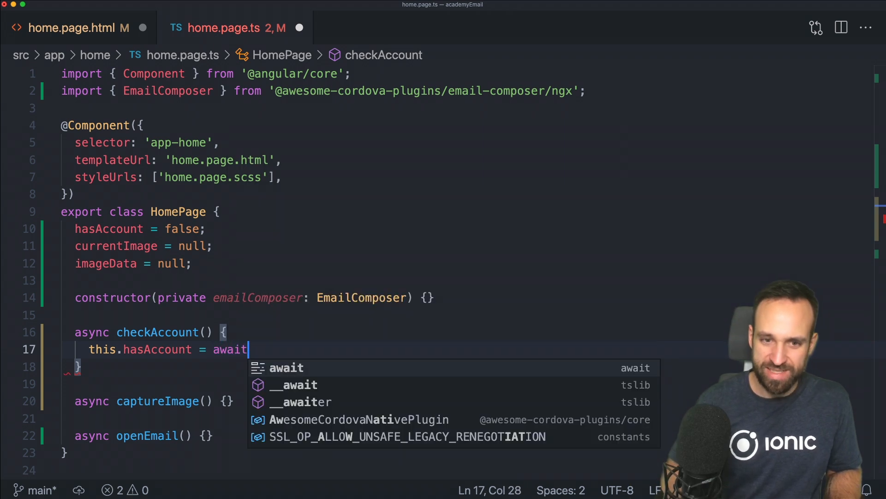
pyautogui.write('this.')
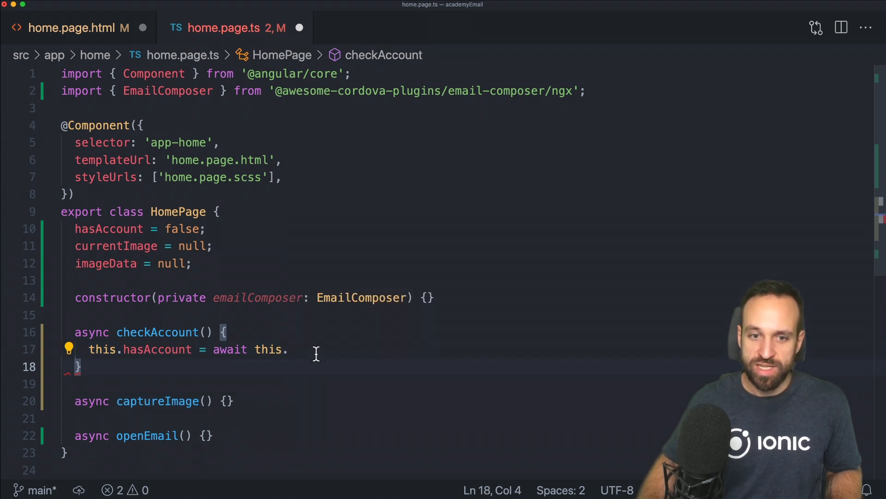
pyautogui.write('emailComposer.hasAccount();')
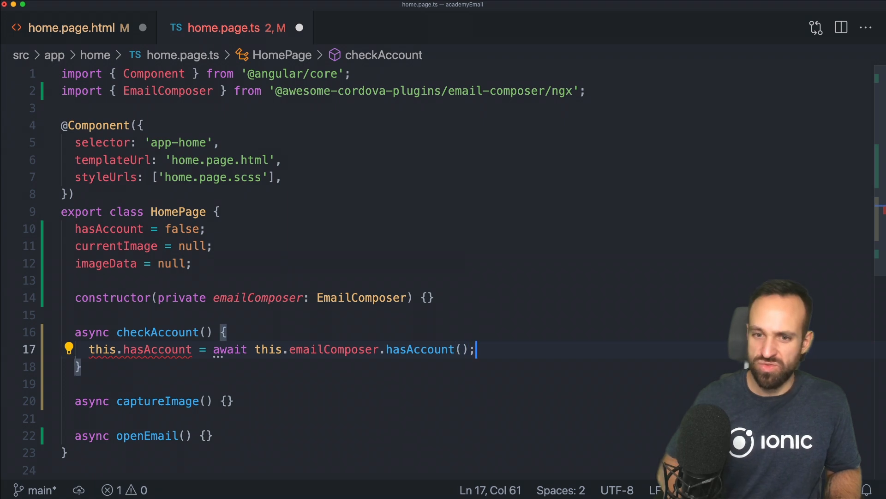
pyautogui.moveTo(420, 349)
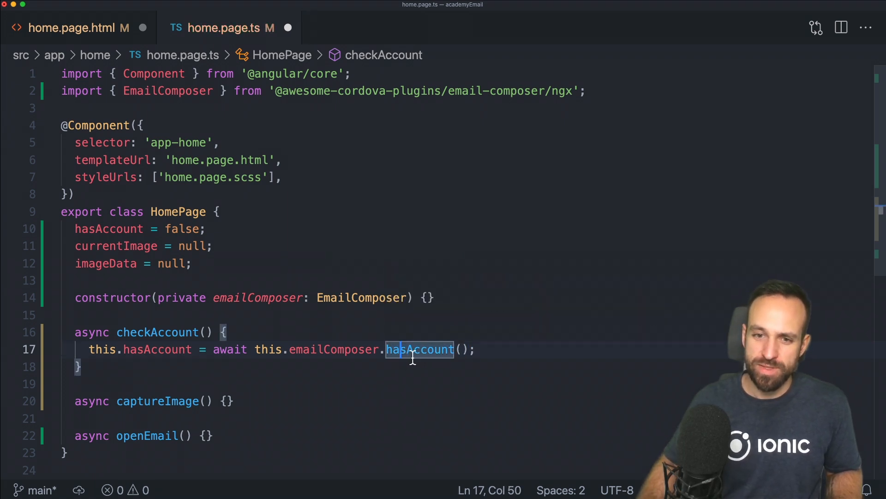
pyautogui.scroll(-3)
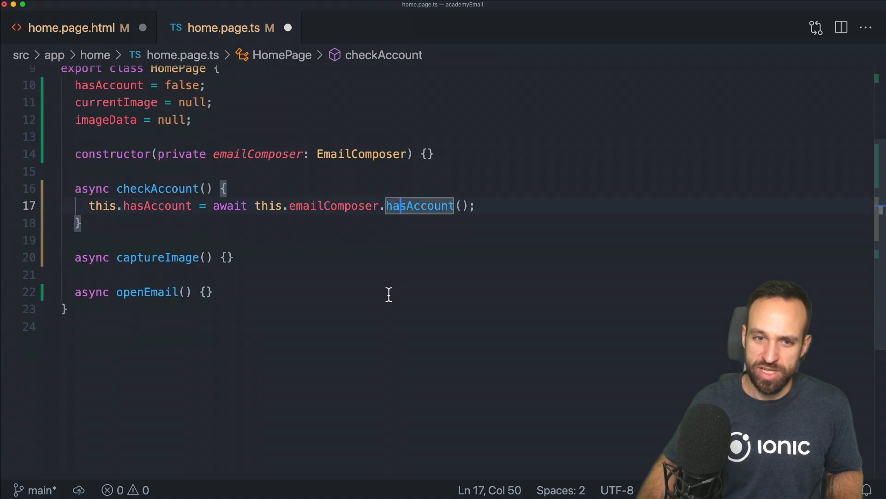
pyautogui.scroll(3)
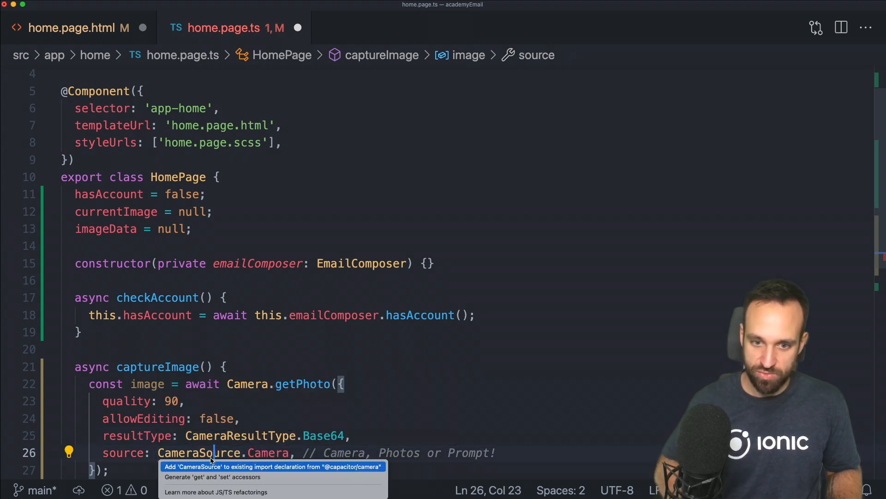
# Import CameraSource and save the base64 photo in imageData and as a JPEG data URL in currentImage.
pyautogui.click(273, 466)
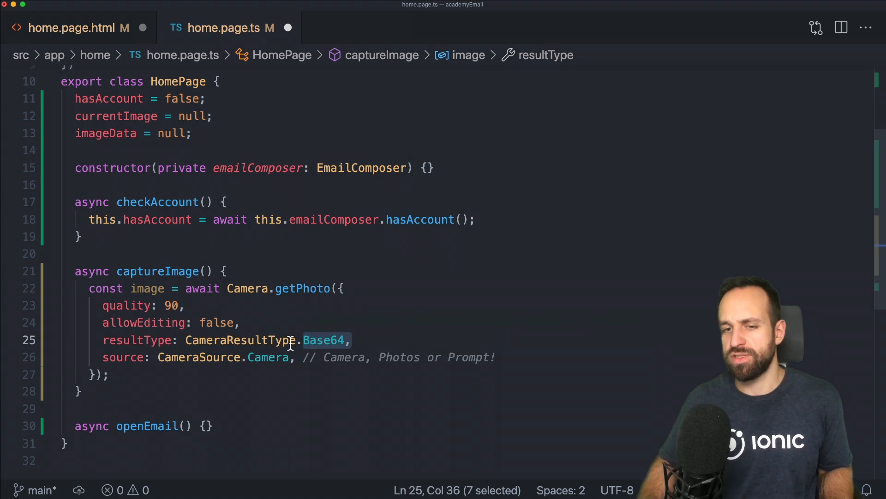
pyautogui.moveTo(198, 261)
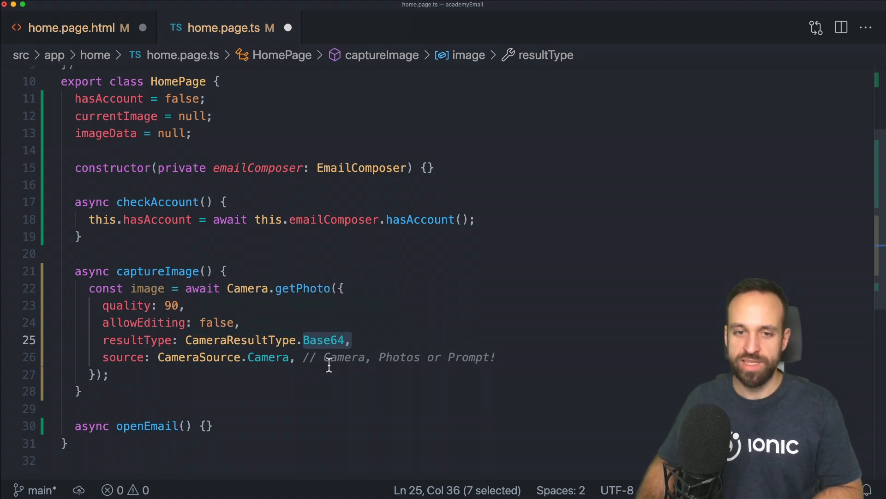
pyautogui.moveTo(304, 364)
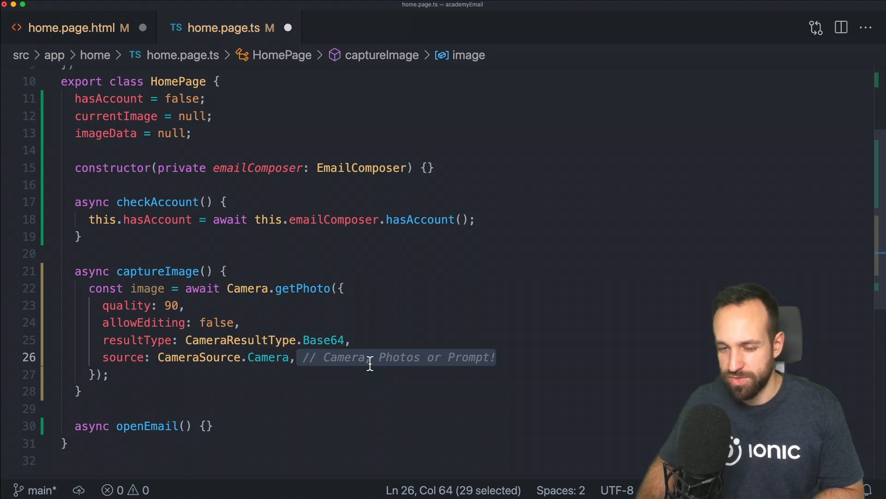
pyautogui.scroll(3)
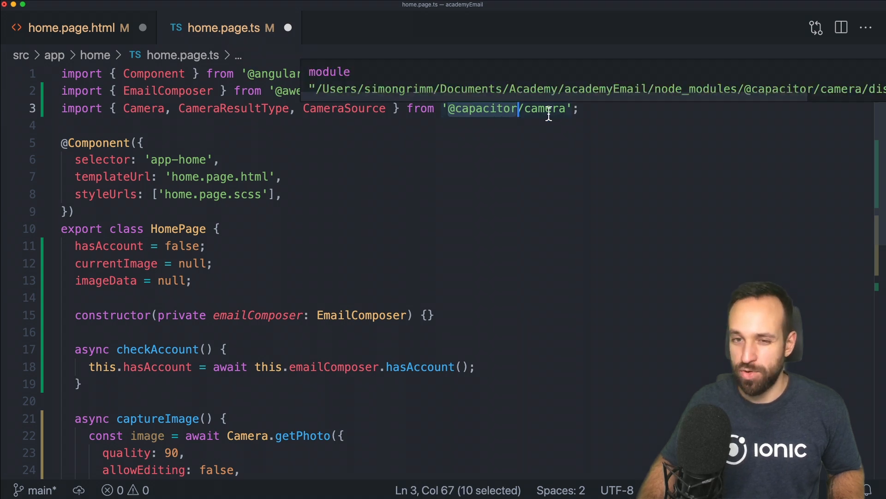
pyautogui.scroll(-3)
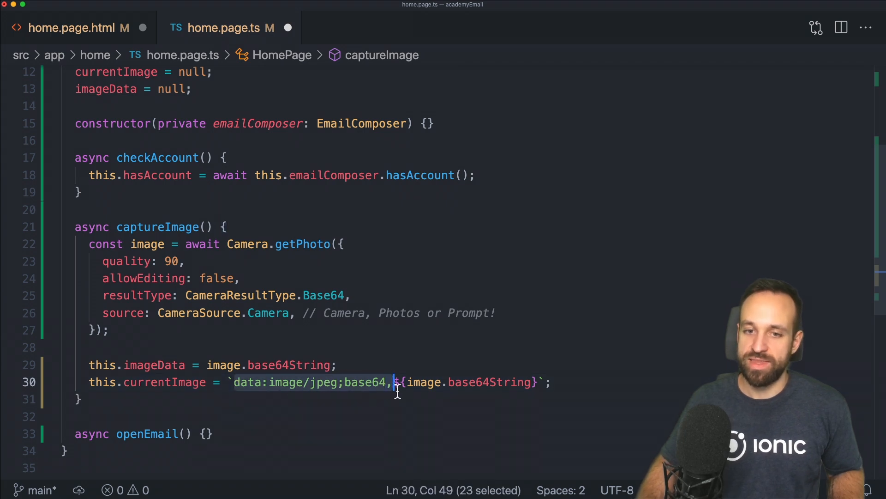
pyautogui.moveTo(531, 395)
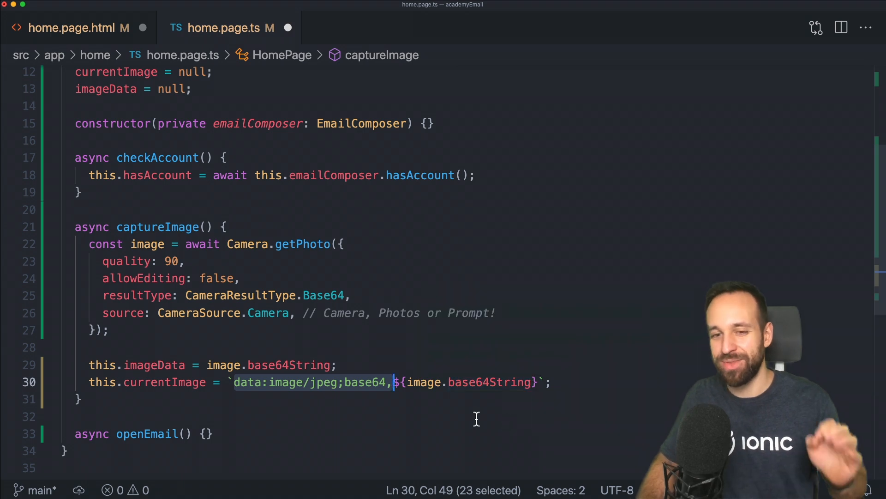
pyautogui.click(80, 398)
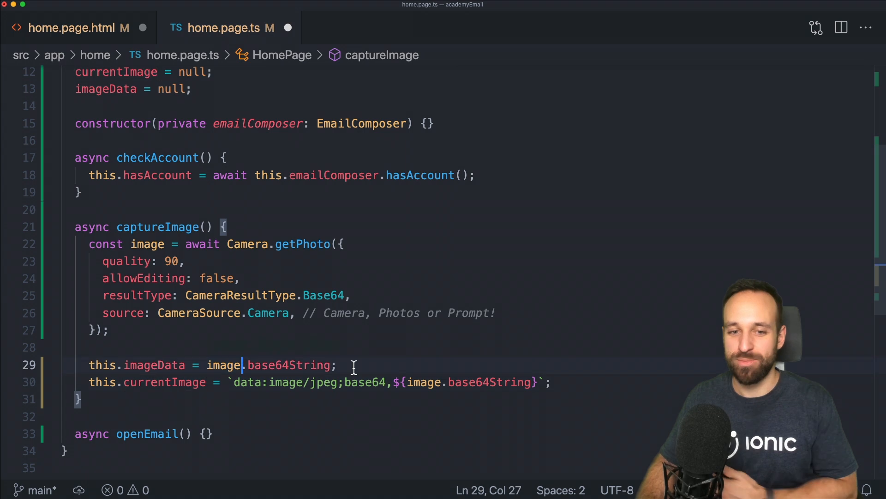
pyautogui.doubleClick(289, 365)
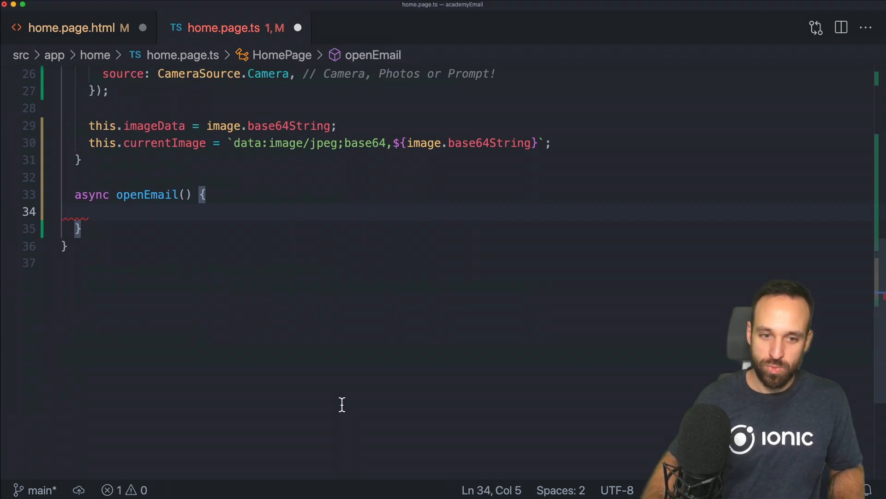
# Define an EmailComposerOptions email with to, cc, base64 image attachment, subject and body, checking index.d.ts.
pyautogui.write('const o')
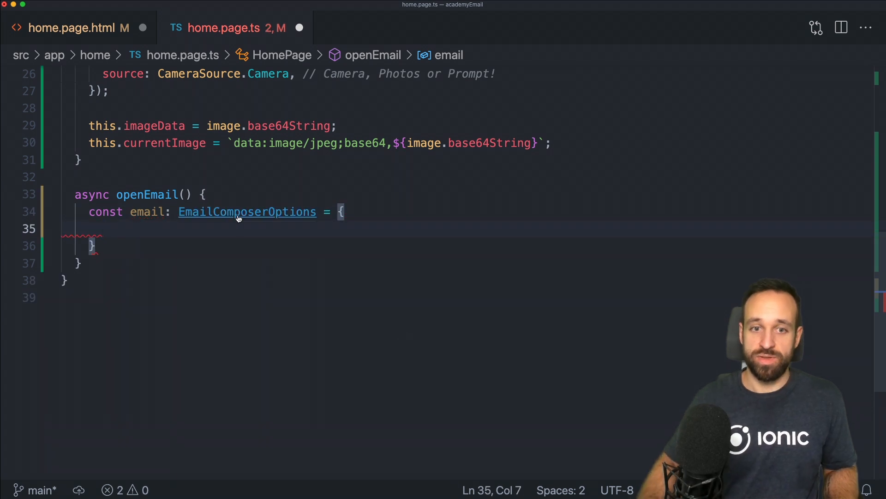
pyautogui.click(247, 212)
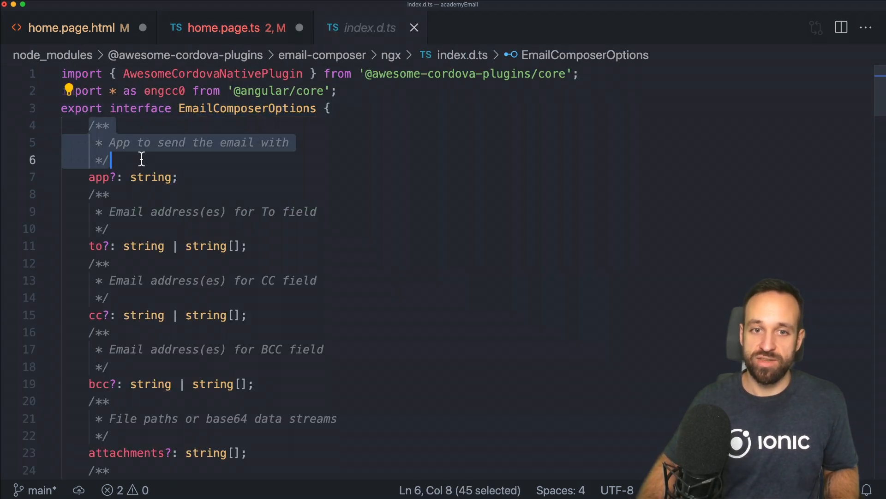
pyautogui.click(103, 177)
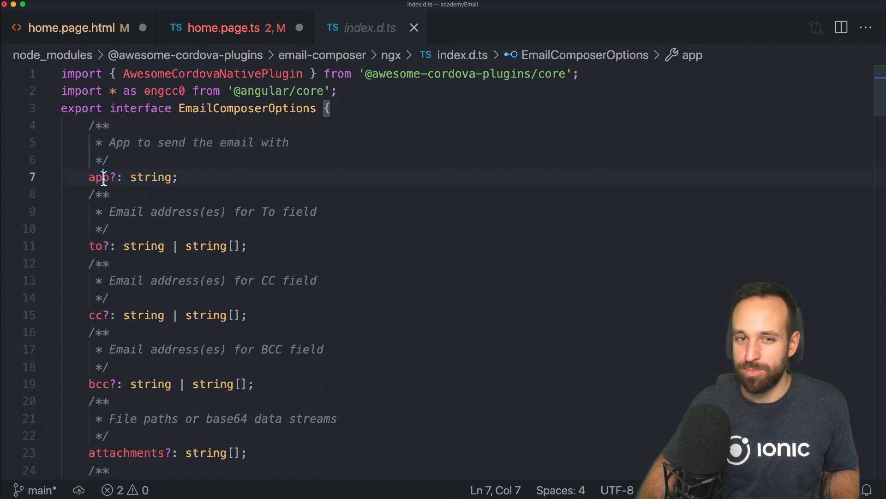
pyautogui.doubleClick(101, 177)
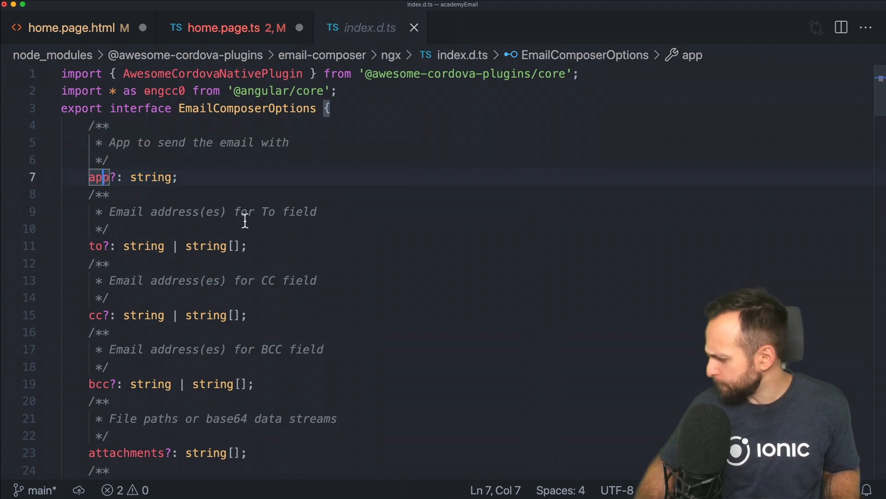
pyautogui.moveTo(173, 194)
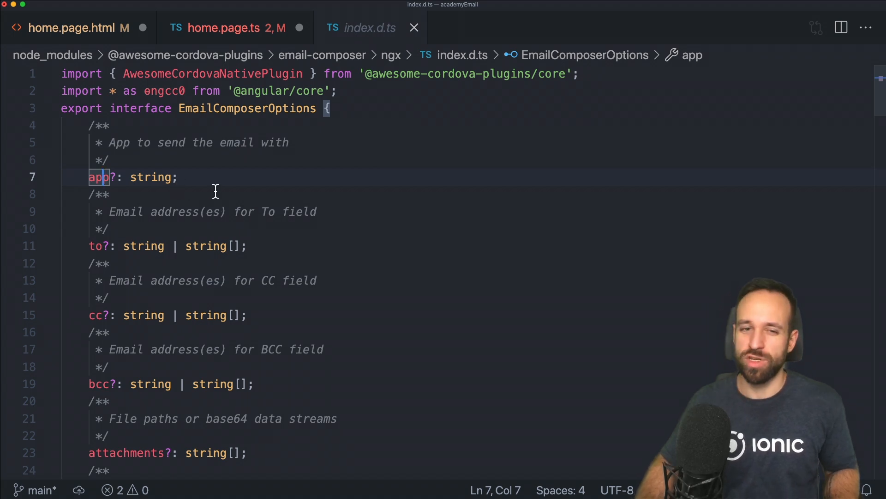
pyautogui.moveTo(164, 177)
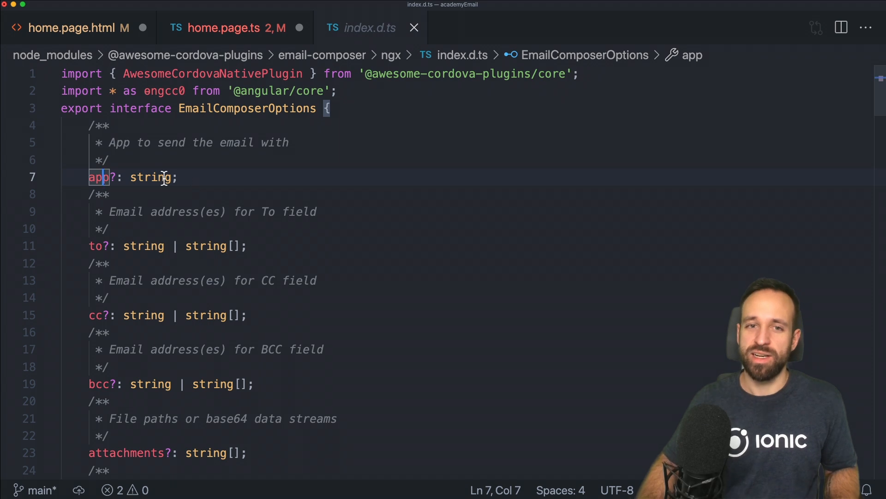
pyautogui.scroll(-3)
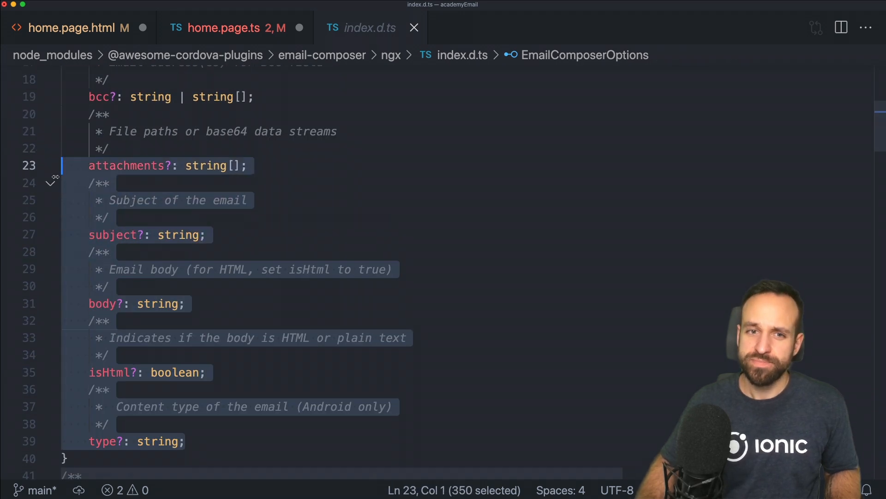
pyautogui.click(229, 27)
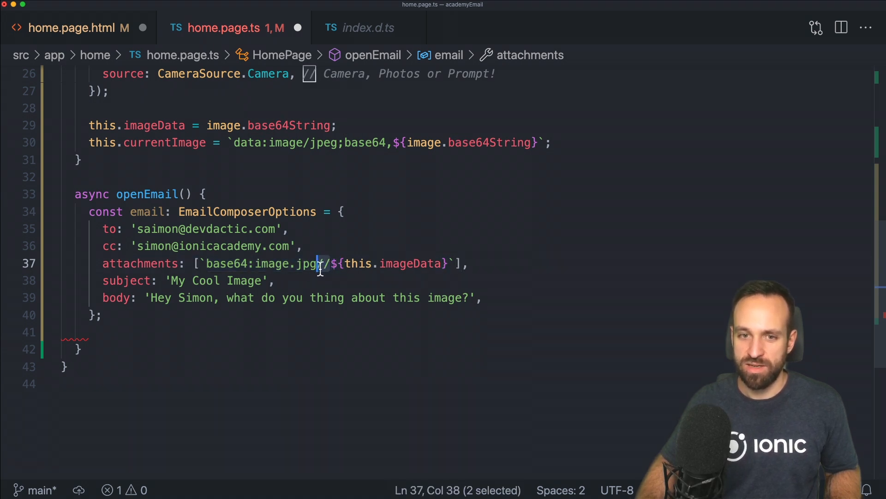
pyautogui.scroll(3)
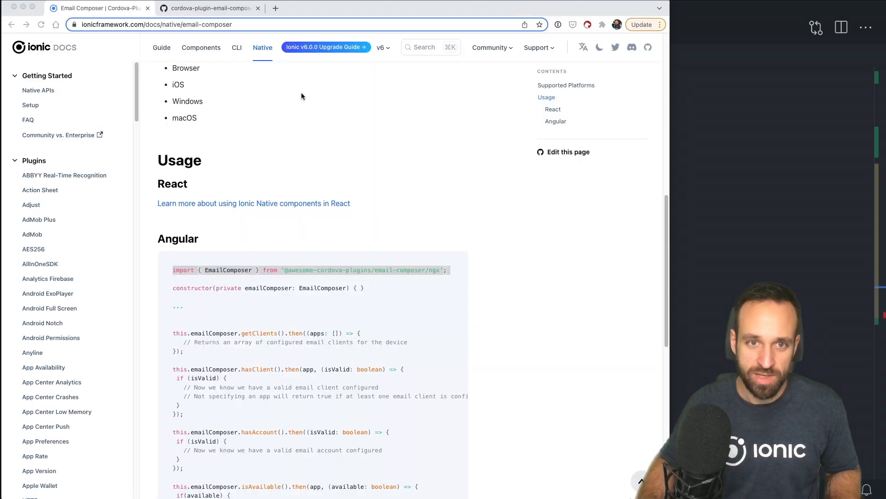
# Scroll the cordova-plugin-email-composer README to the 'Attach Base64 encoded content' example.
pyautogui.click(209, 7)
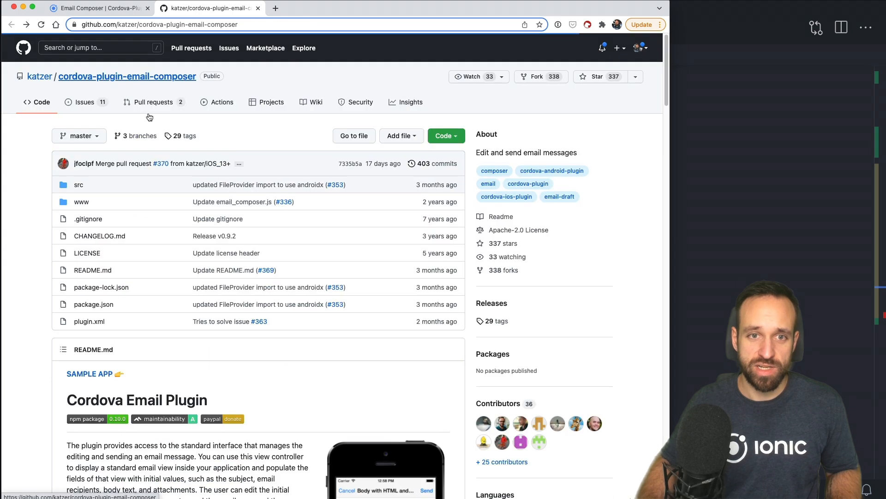
pyautogui.scroll(-3)
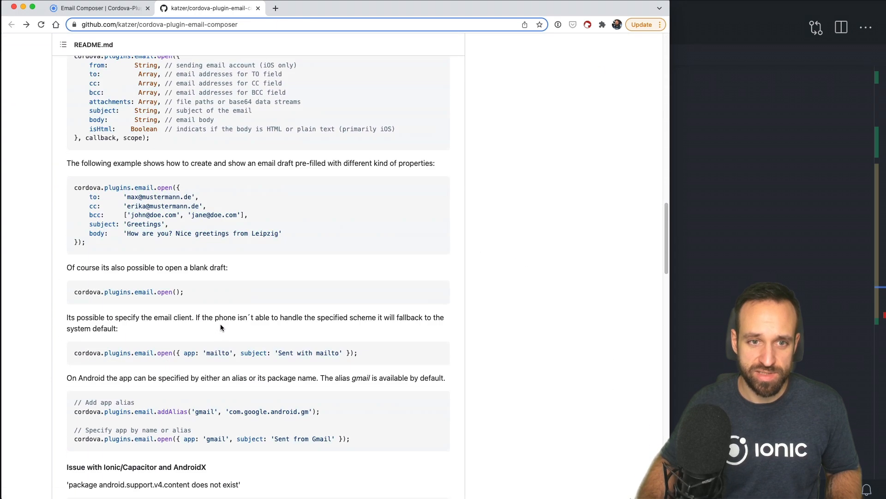
pyautogui.scroll(-3)
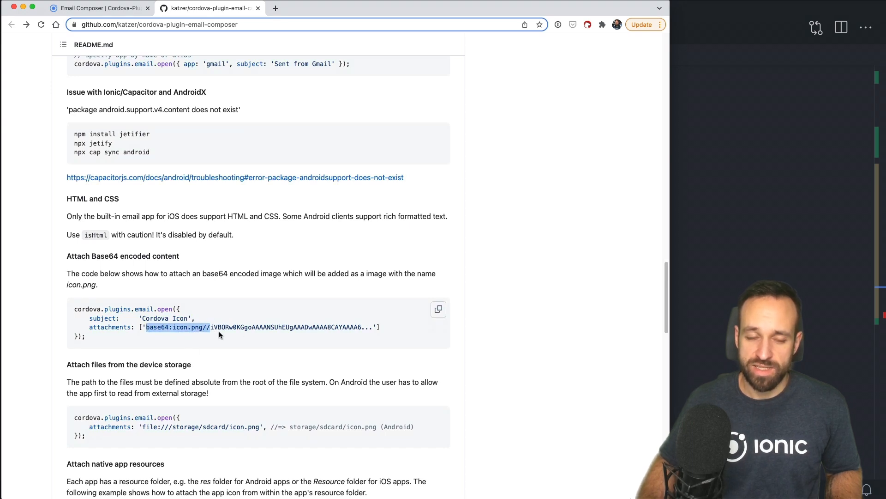
pyautogui.scroll(3)
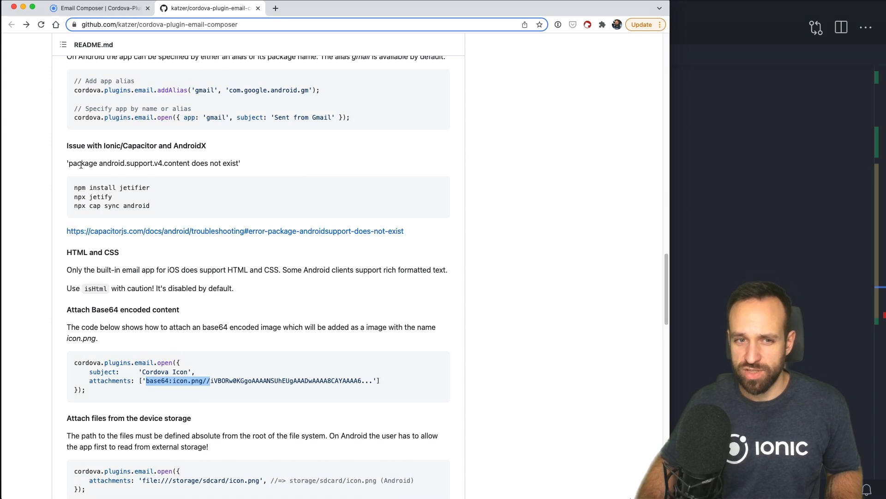
pyautogui.moveTo(68, 163); pyautogui.dragTo(152, 163)
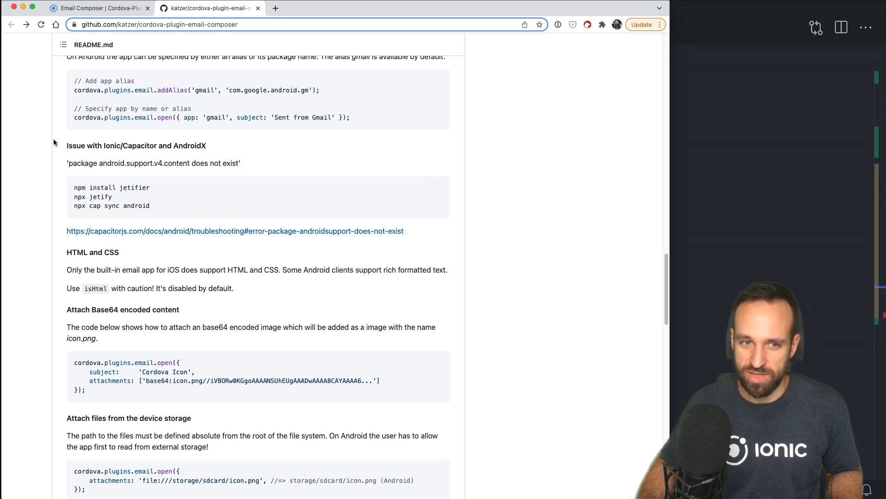
pyautogui.moveTo(473, 229)
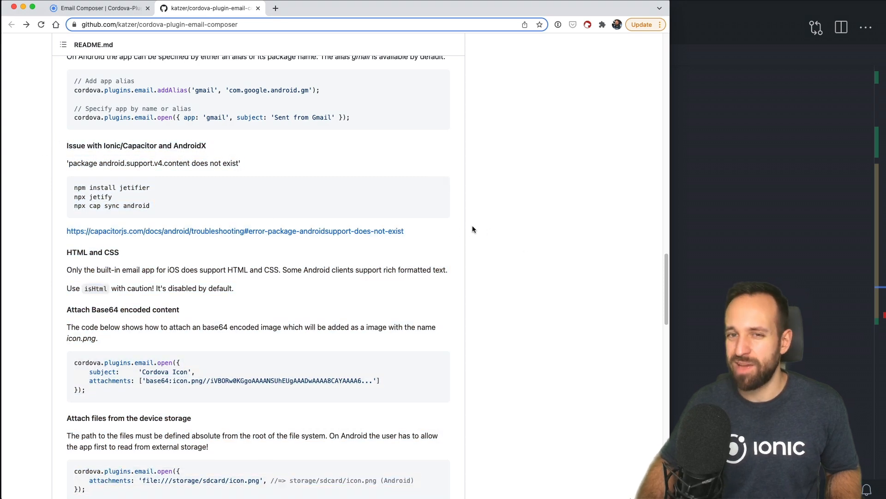
pyautogui.moveTo(252, 141)
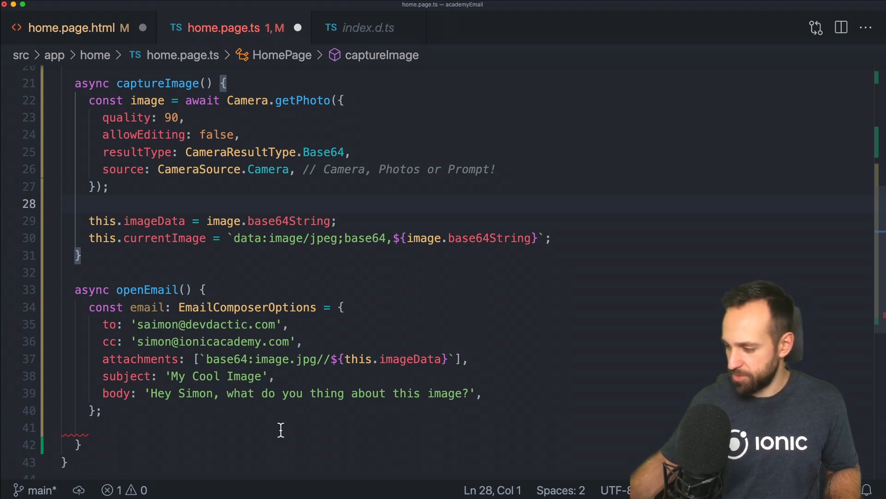
# End openEmail with await this.emailComposer.open(email), removing the stray app: line.
pyautogui.click(100, 410)
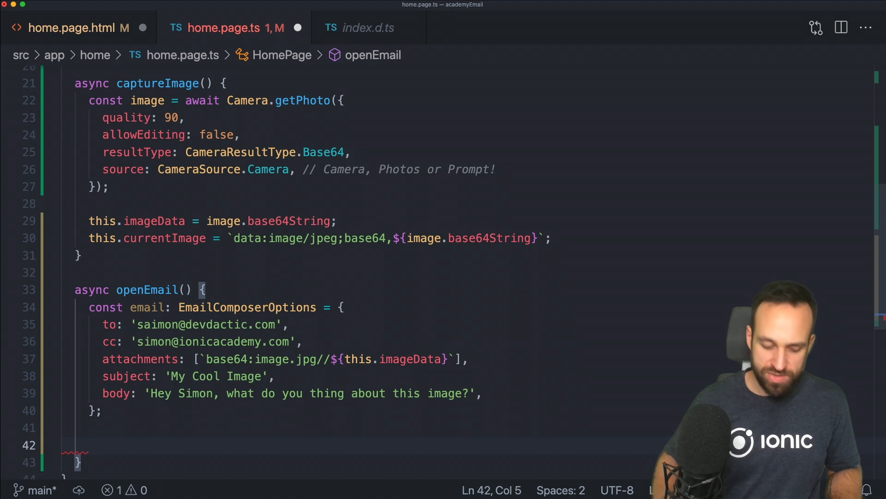
pyautogui.write('await this.emailComposer.open(')
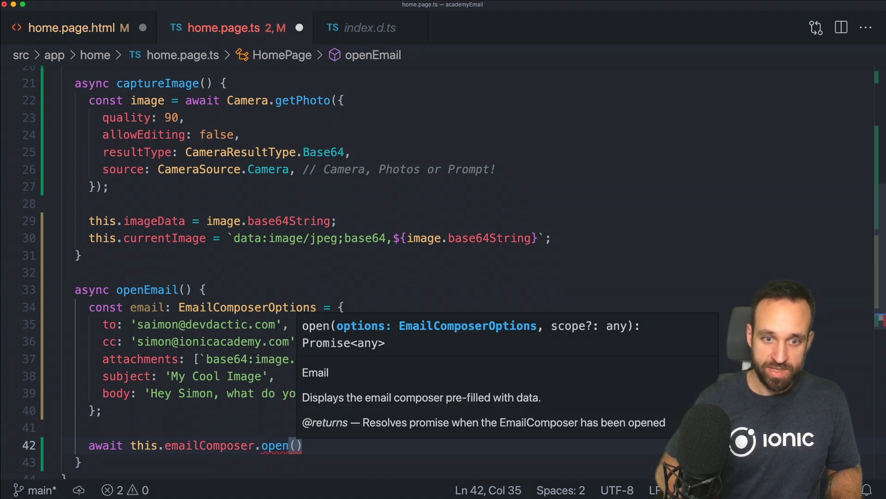
pyautogui.write('email')
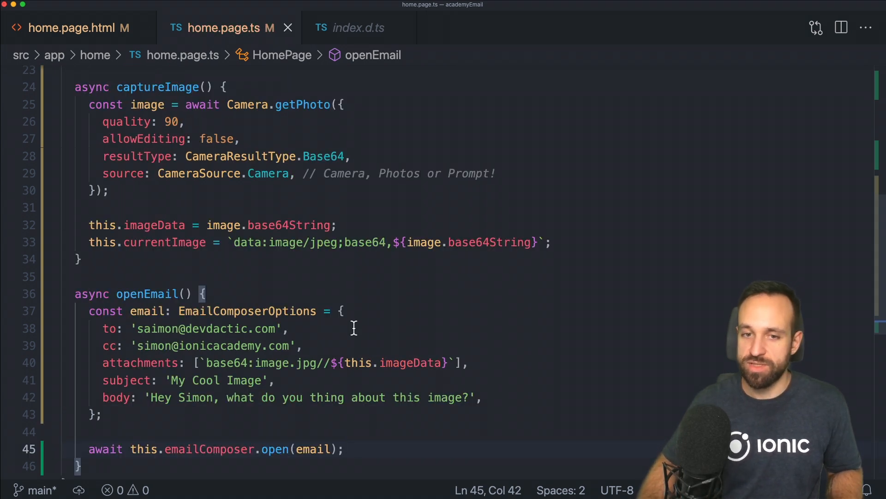
pyautogui.write('app:')
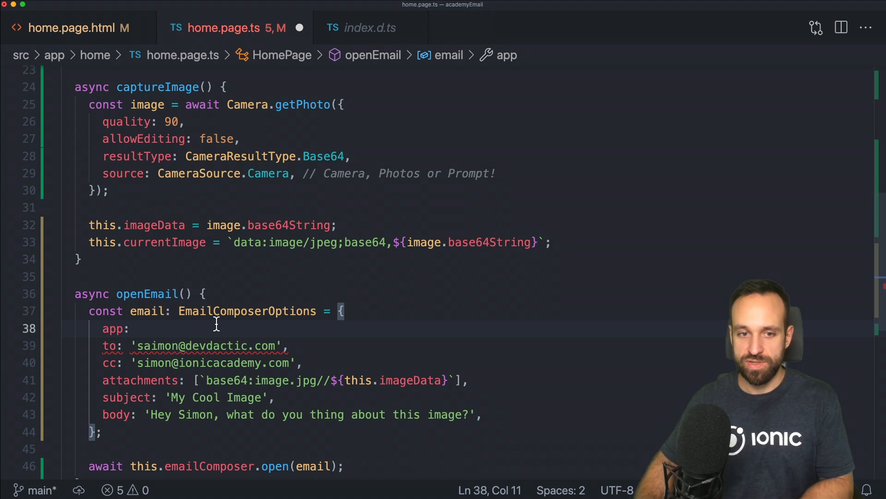
pyautogui.press('Backspace')
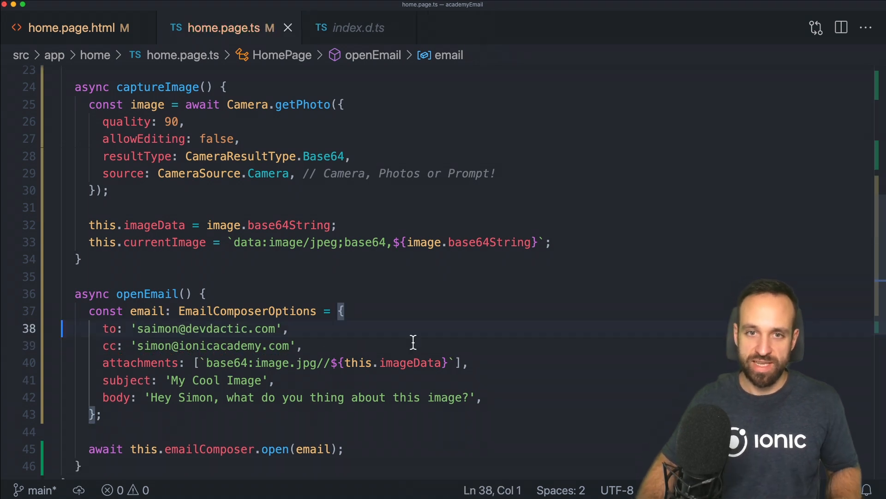
pyautogui.moveTo(425, 337)
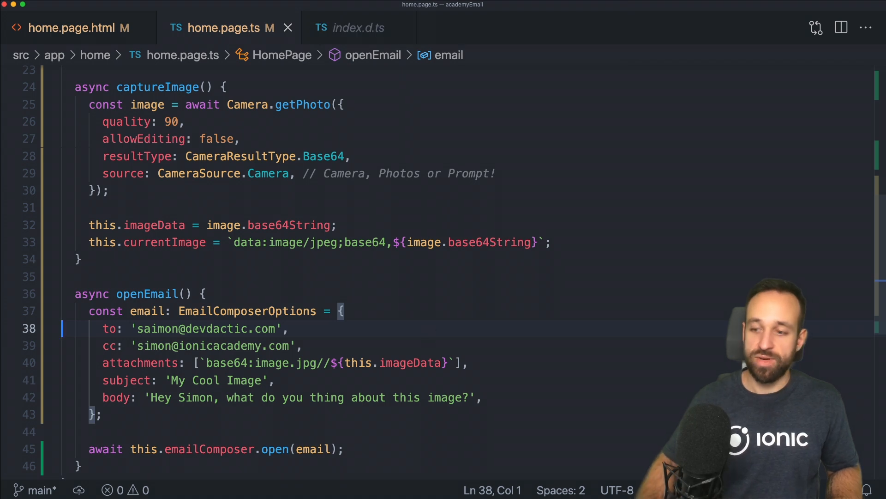
pyautogui.moveTo(858, 418)
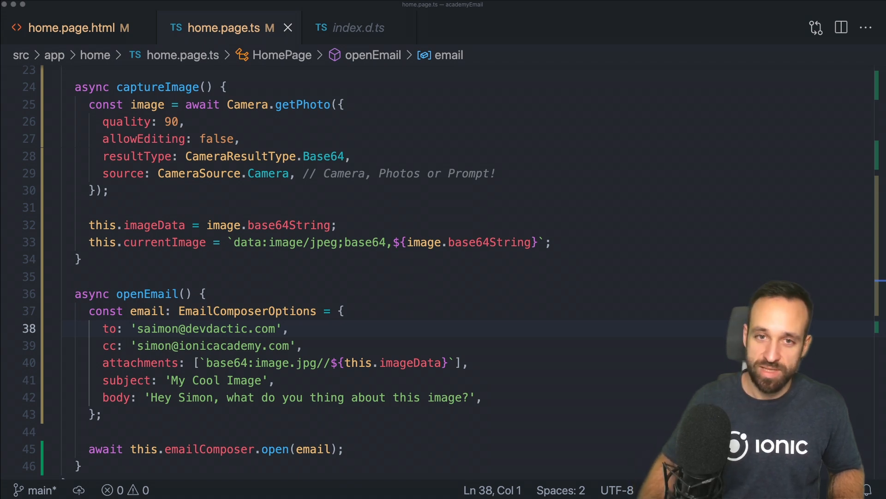
pyautogui.click(428, 397)
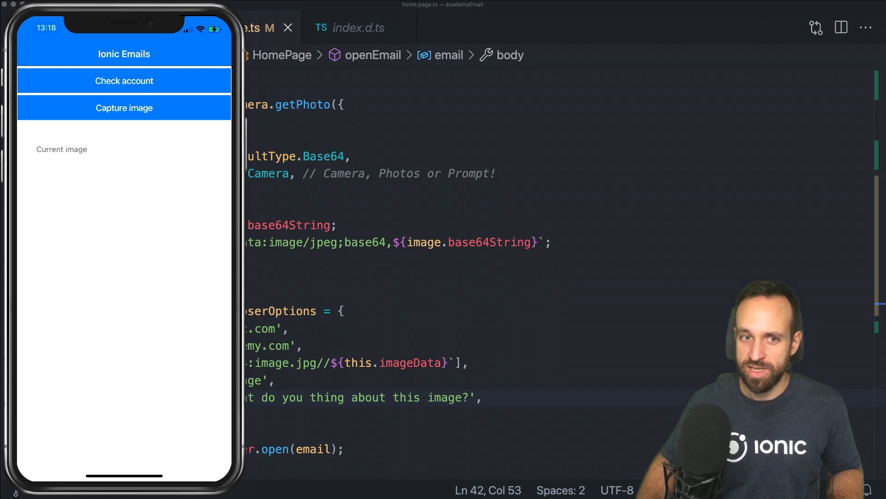
# Take and accept a photo, then open the 'My Cool Image' email draft with it attached.
pyautogui.click(124, 108)
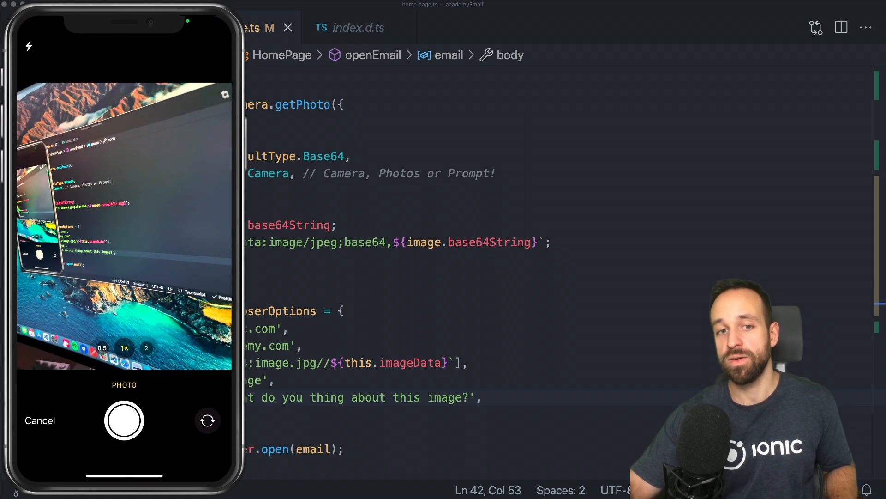
pyautogui.click(124, 420)
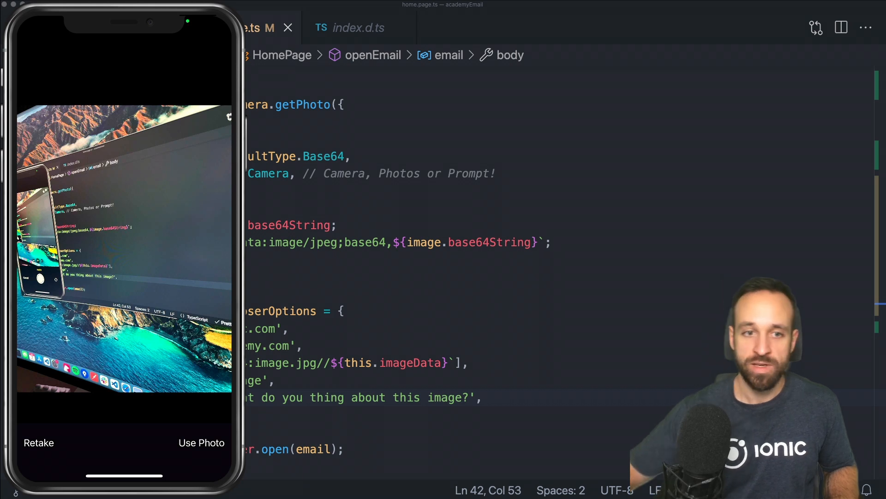
pyautogui.click(201, 443)
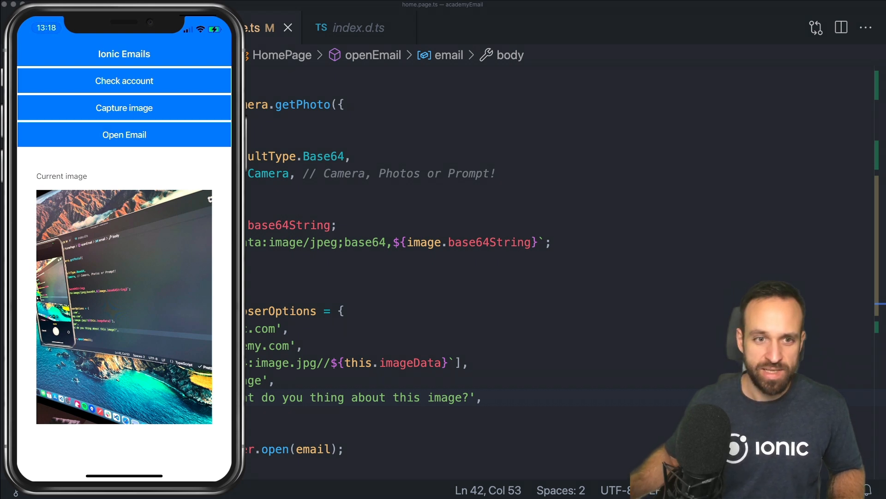
pyautogui.click(124, 134)
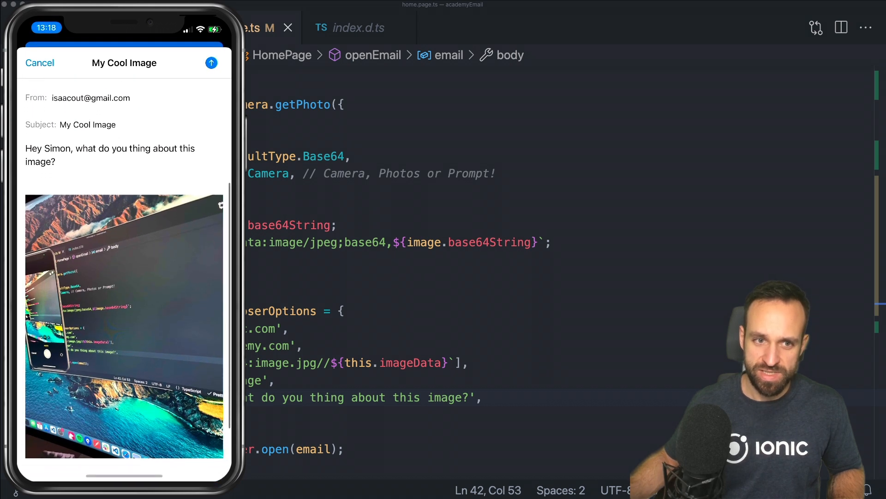
pyautogui.scroll(-3)
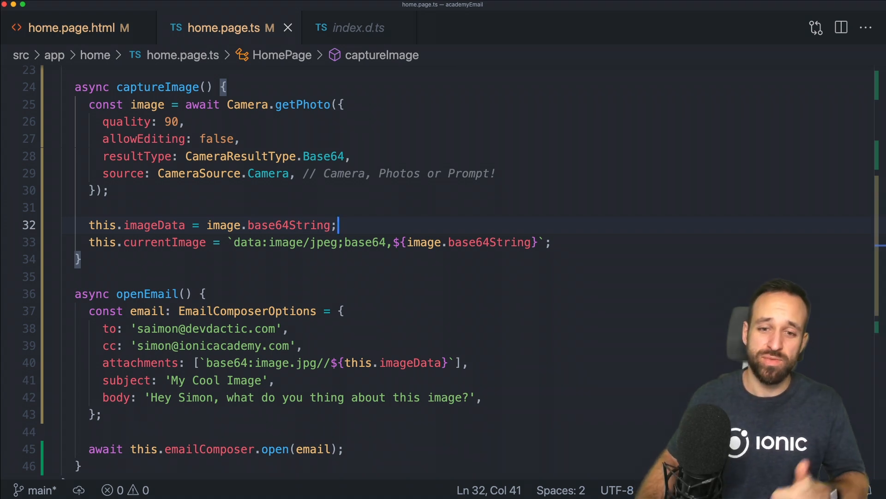
pyautogui.moveTo(129, 258)
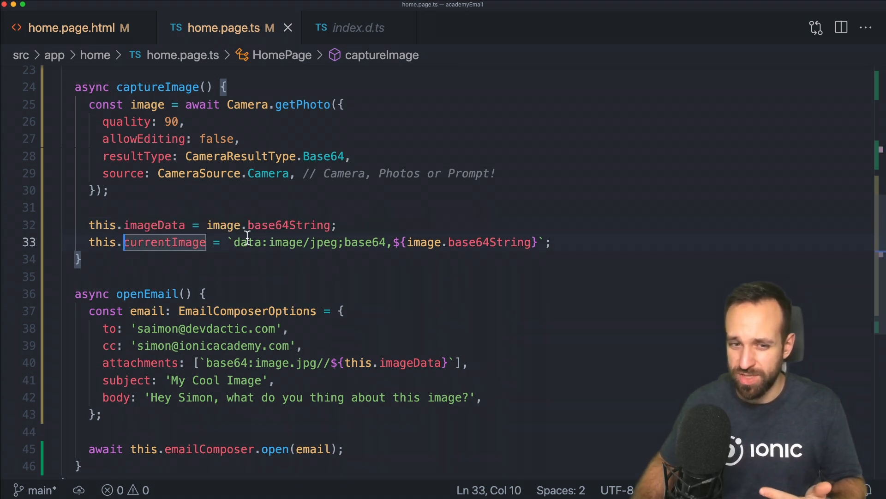
pyautogui.moveTo(223, 225)
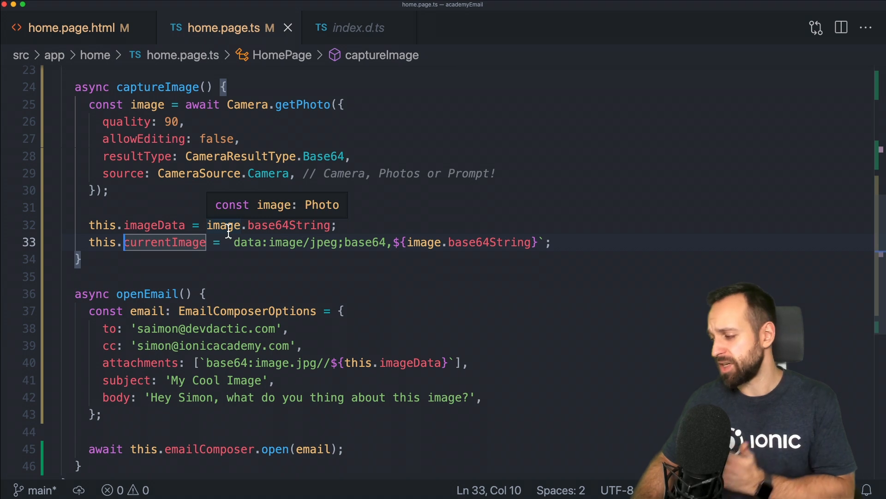
pyautogui.scroll(3)
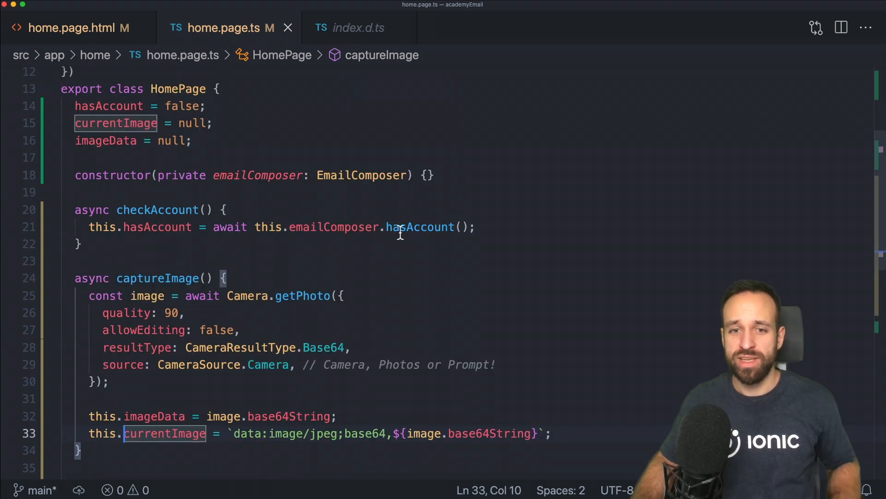
pyautogui.click(362, 176)
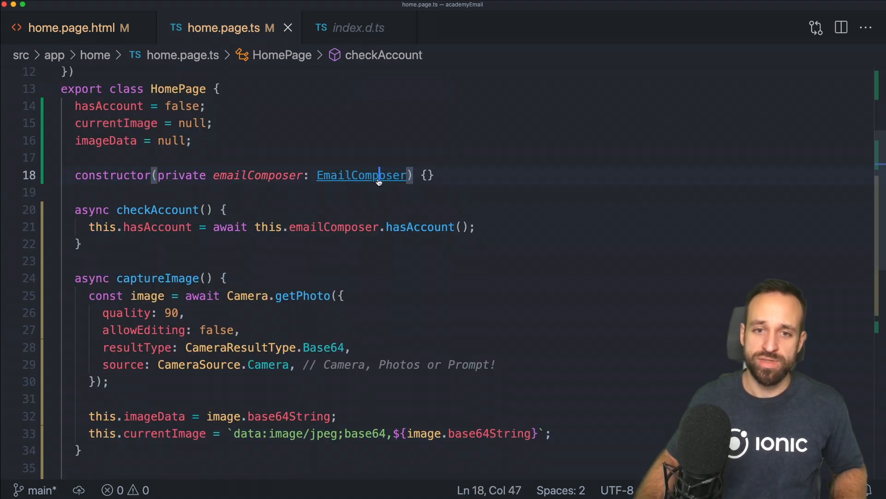
pyautogui.click(362, 174)
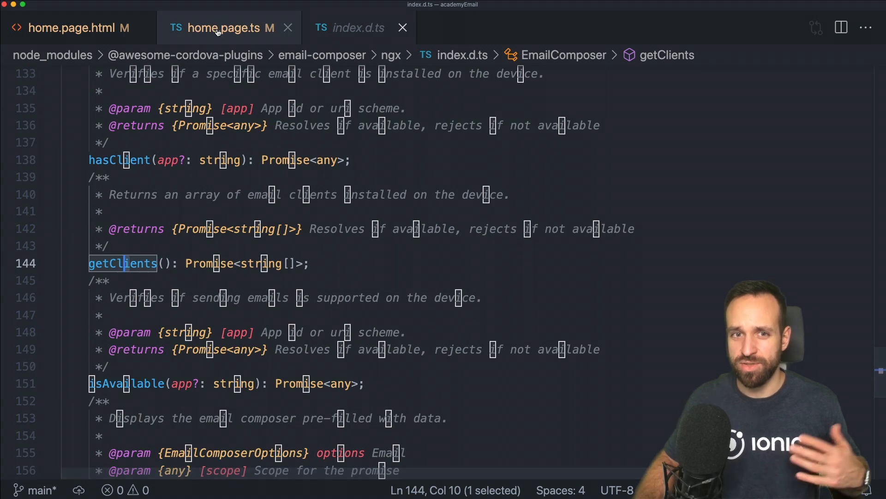
pyautogui.click(224, 28)
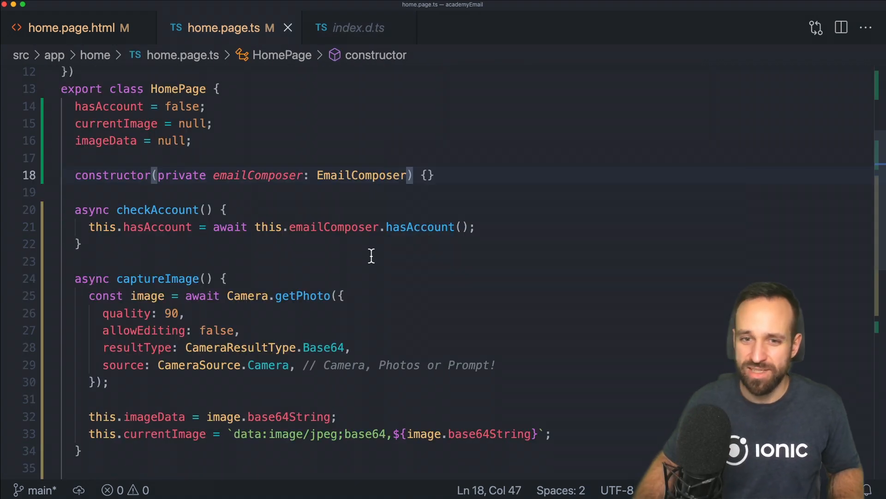
pyautogui.moveTo(353, 295)
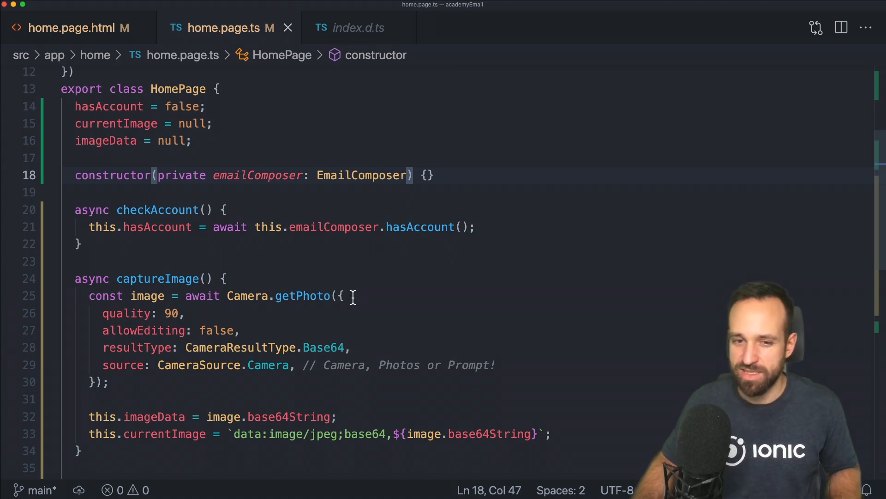
pyautogui.scroll(-3)
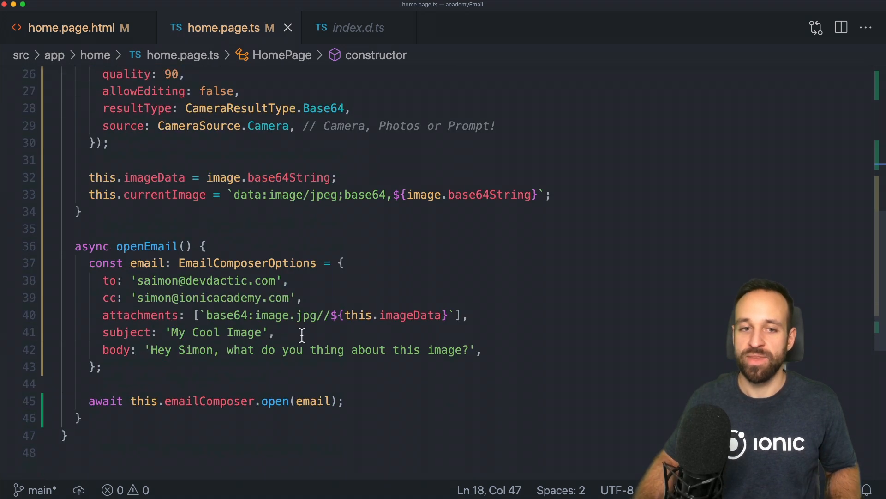
pyautogui.click(346, 401)
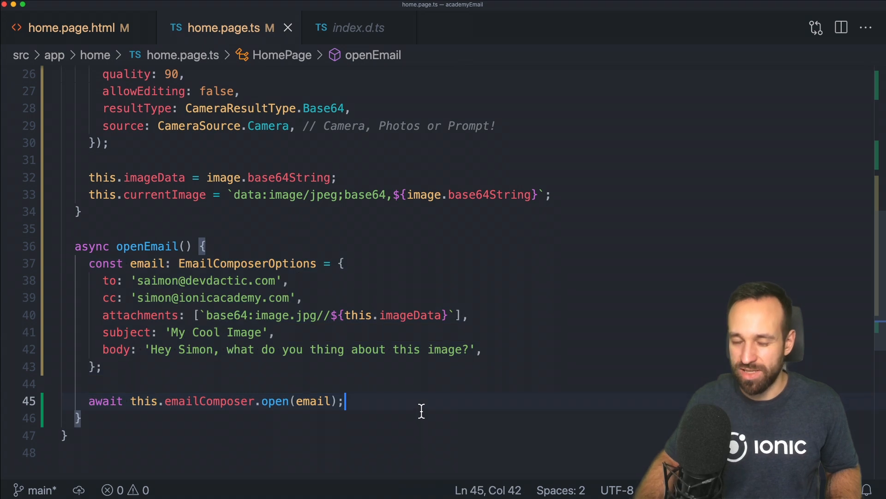